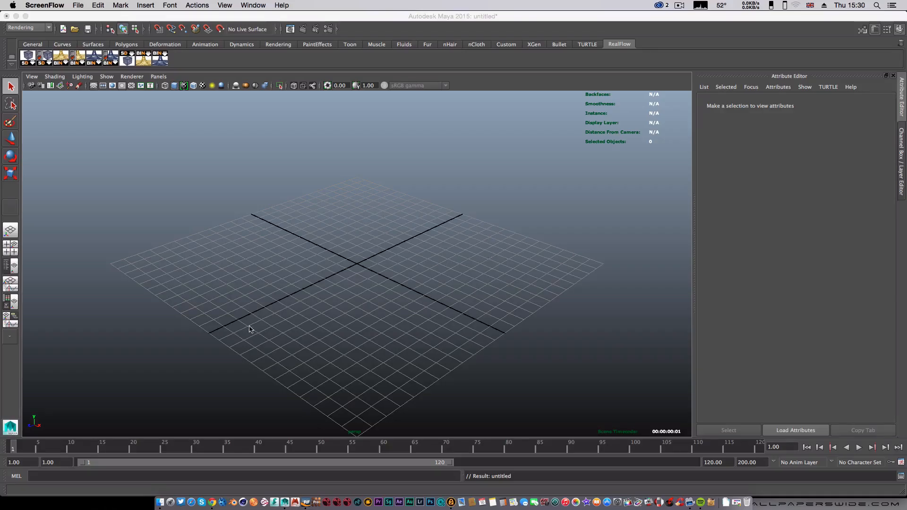
mouse_move(156, 410)
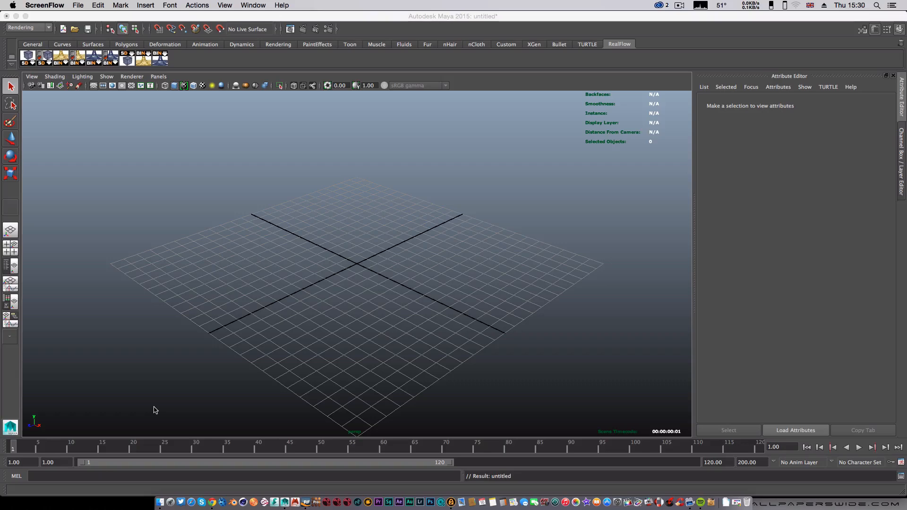
mouse_move(353, 334)
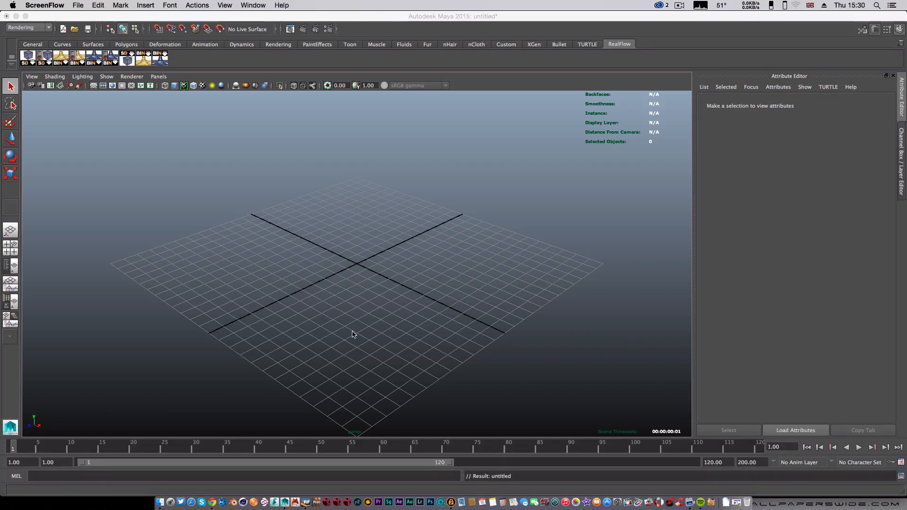
Tumble the empty perspective view, then browse to the Desktop folder holding untitled_0001.mp4
left_click_drag(352, 334, 404, 350)
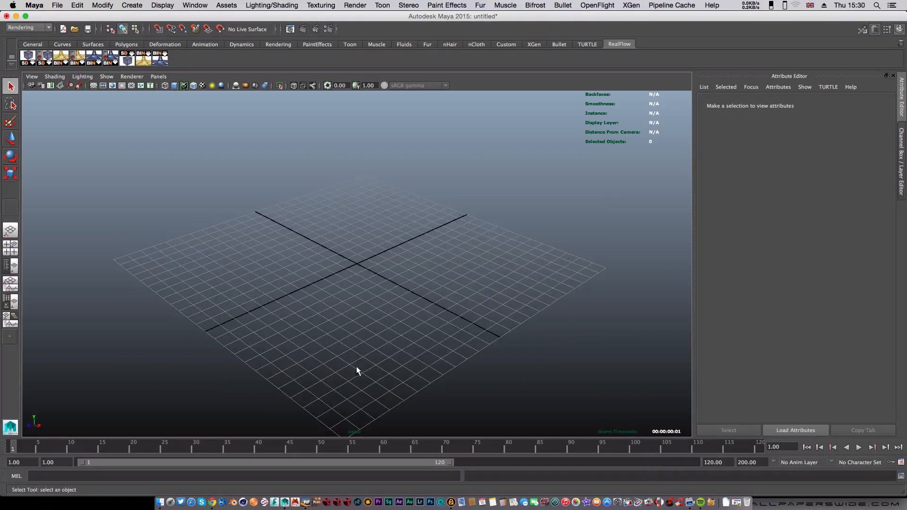
left_click_drag(357, 371, 297, 357)
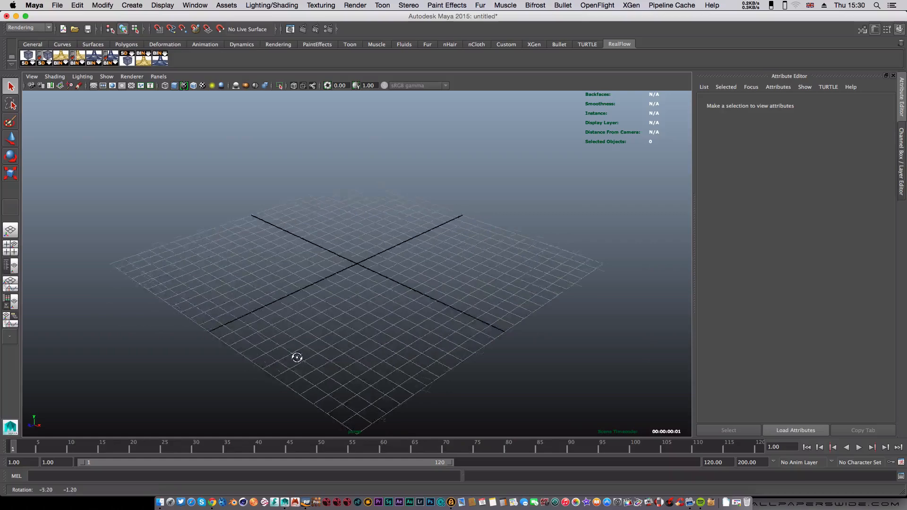
left_click_drag(296, 358, 401, 345)
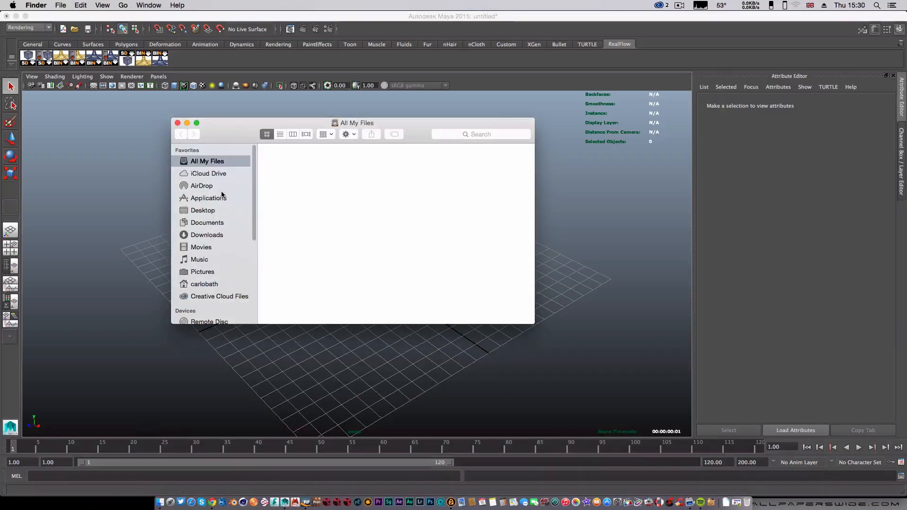
left_click(202, 211)
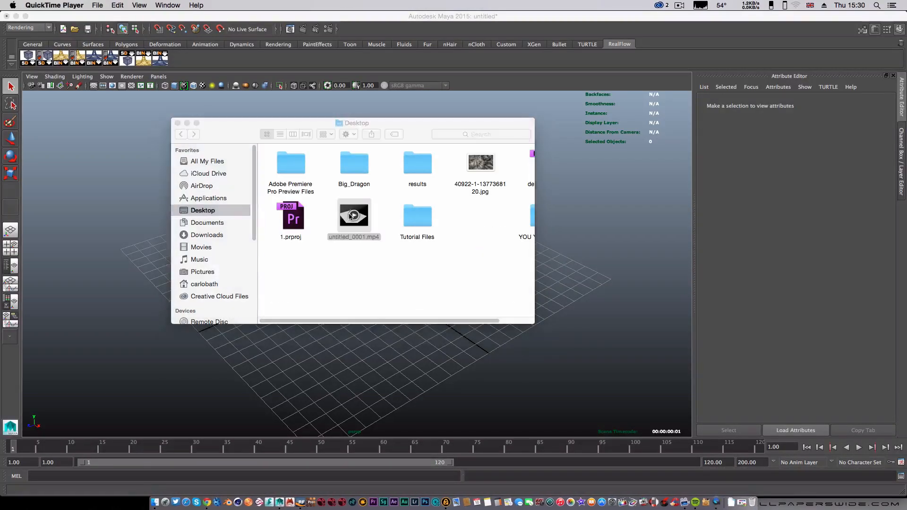
Play untitled_0001.mp4 showing the dancing figure rippling the ground, then quit QuickTime Player
double_click(353, 215)
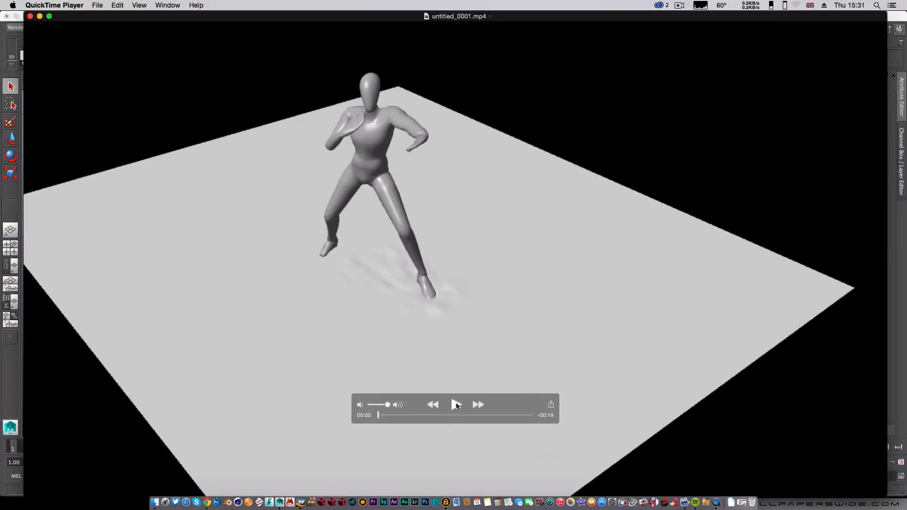
left_click(455, 405)
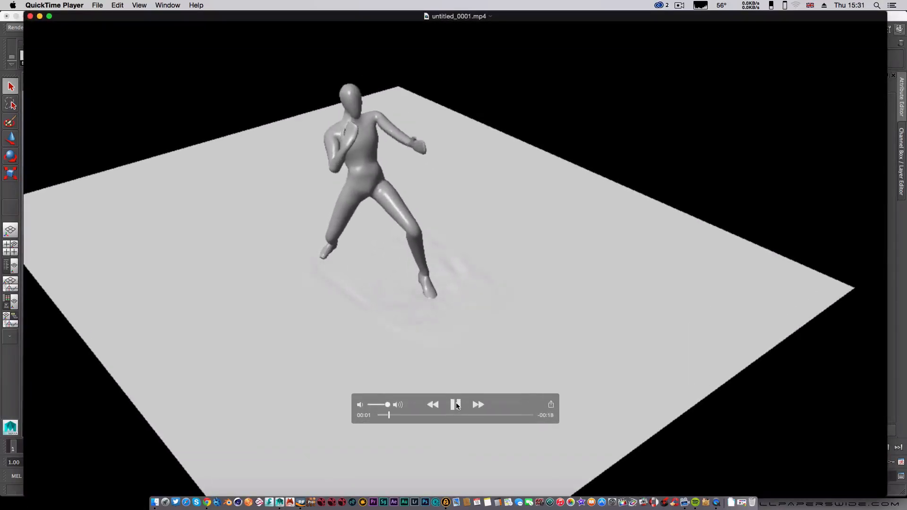
left_click(455, 404)
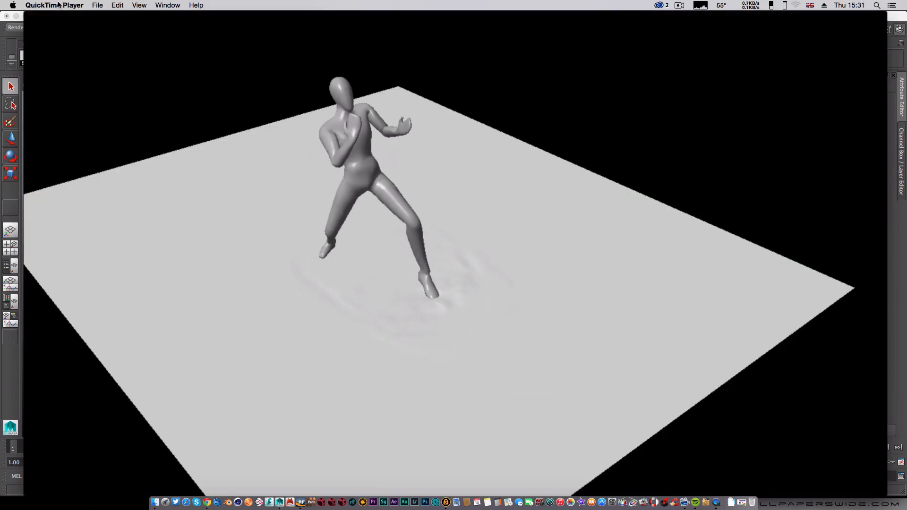
left_click(52, 5)
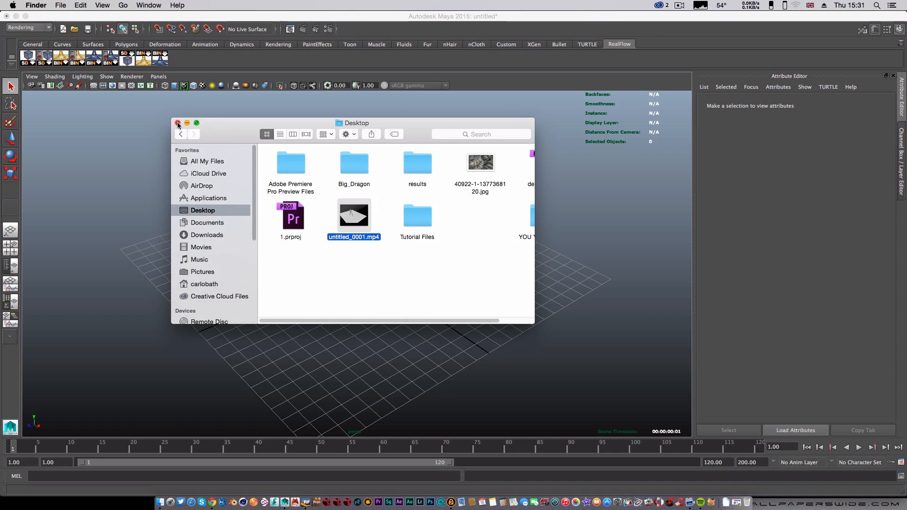
Close the Desktop folder and bring up Maya's Create menu for polygon primitives
left_click(178, 123)
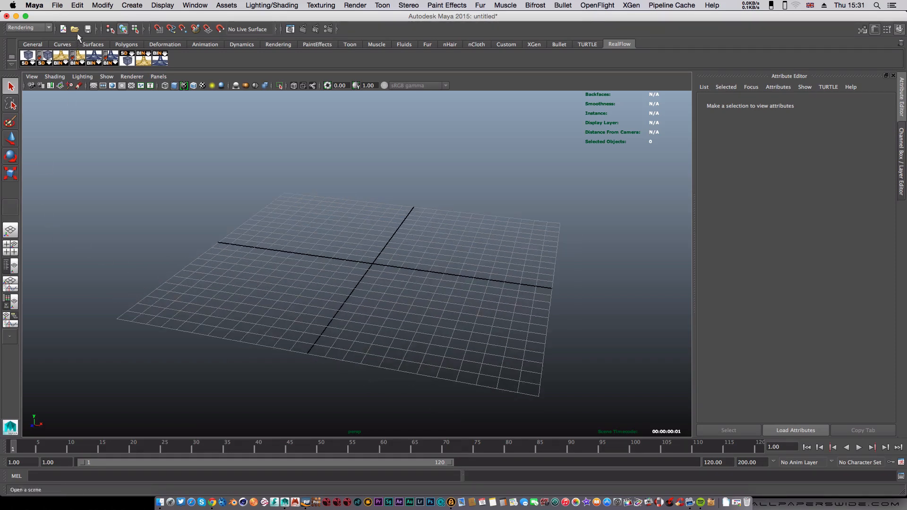
left_click(137, 5)
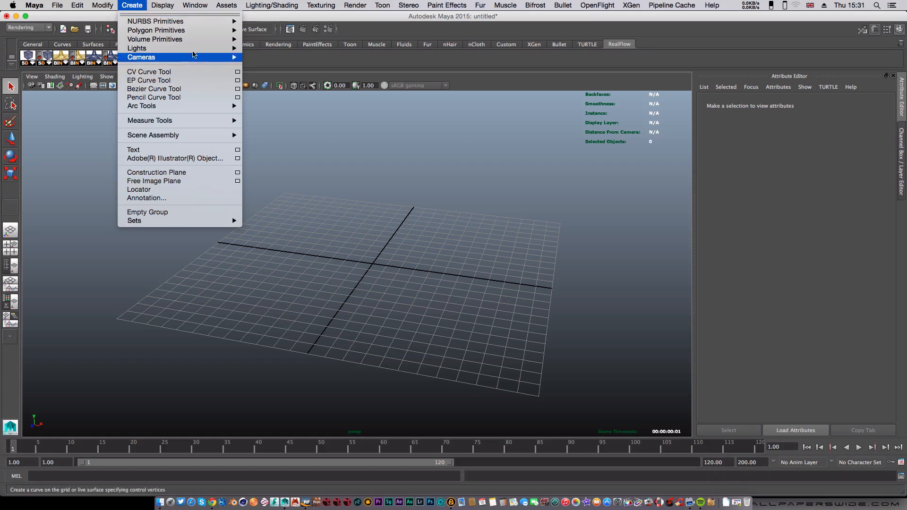
mouse_move(224, 57)
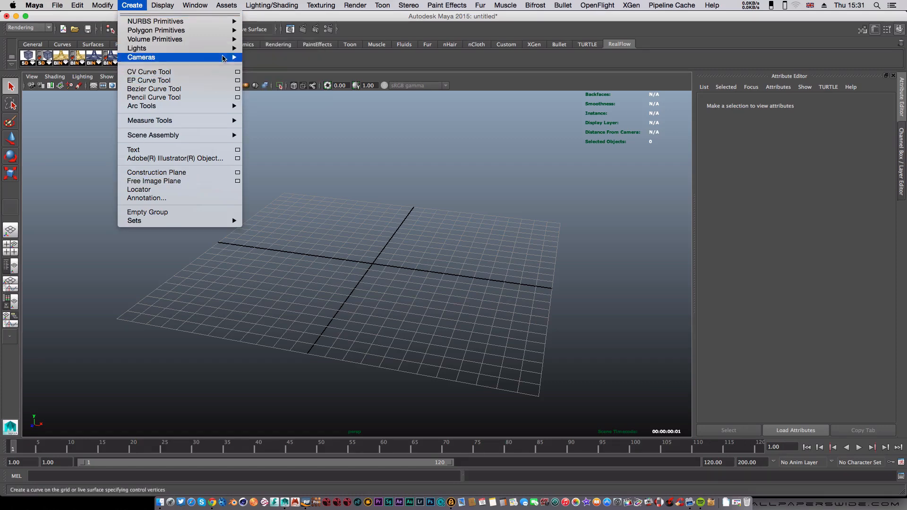
mouse_move(156, 29)
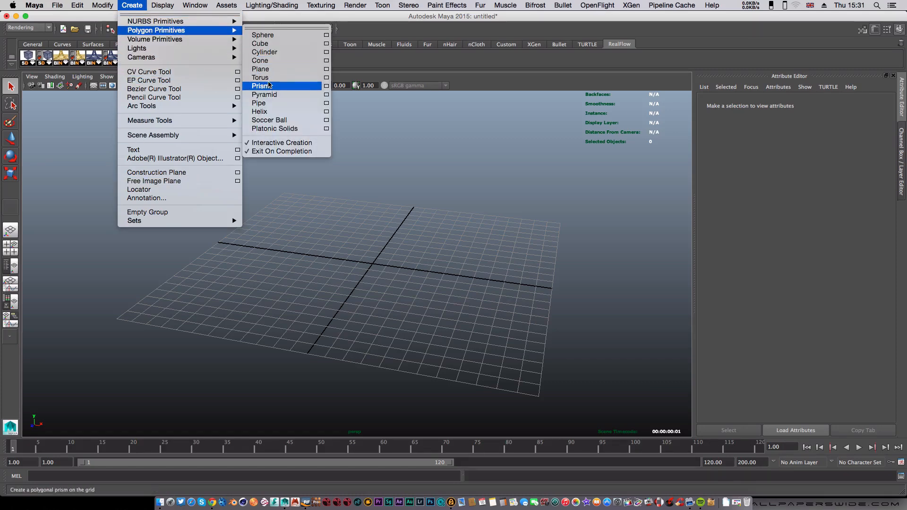
Create a polygon sphere at the grid centre and move it off to one side
left_click(263, 35)
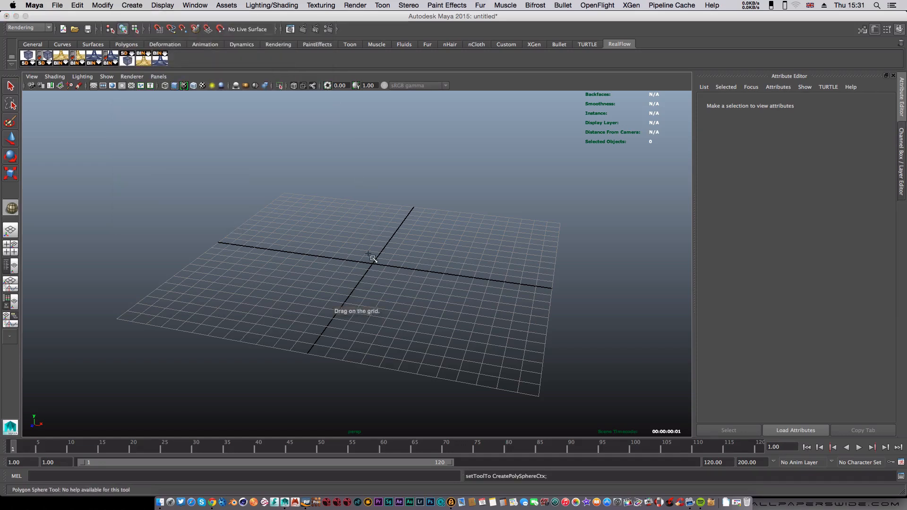
left_click_drag(370, 258, 401, 282)
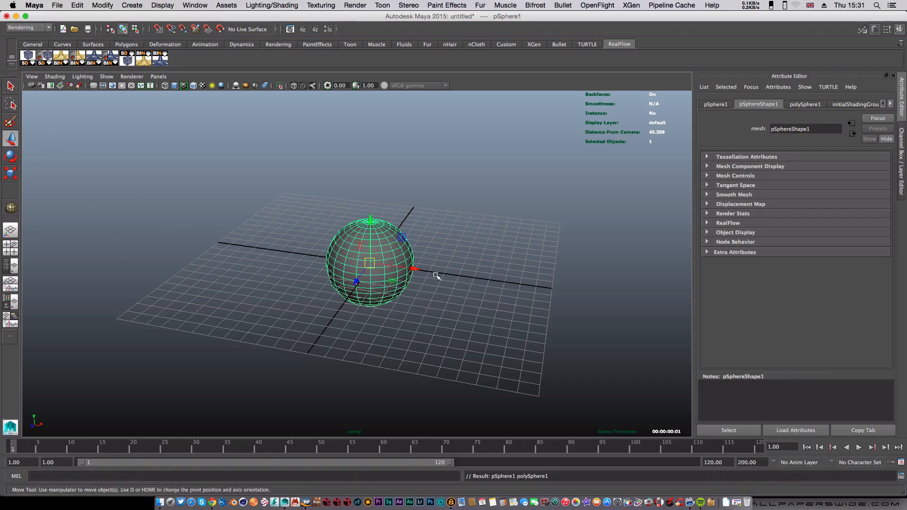
left_click_drag(370, 261, 108, 225)
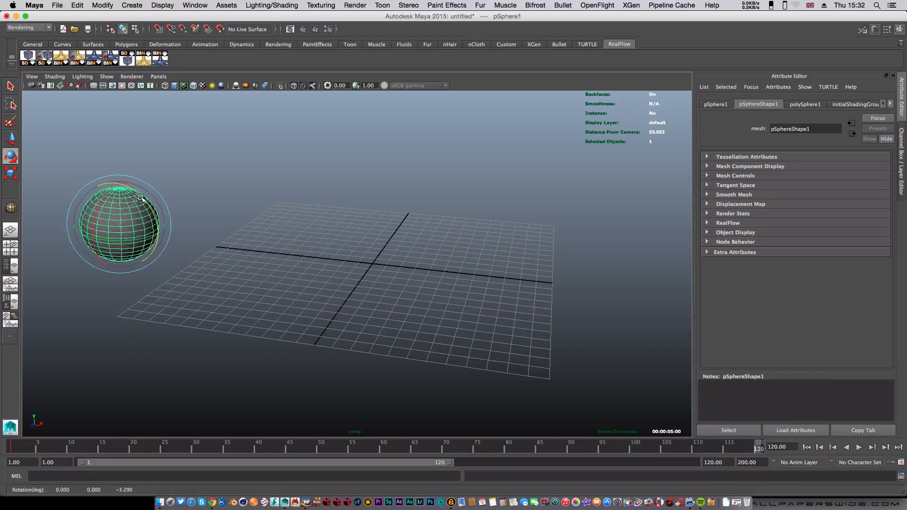
Key the sphere's changed rotation and position at frame 120 and its start pose at frame 1
left_click_drag(142, 197, 100, 165)
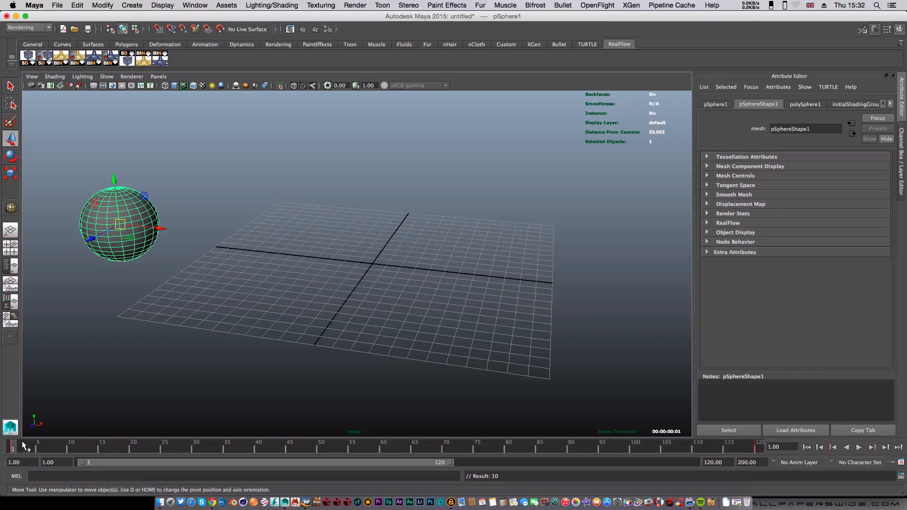
left_click(860, 447)
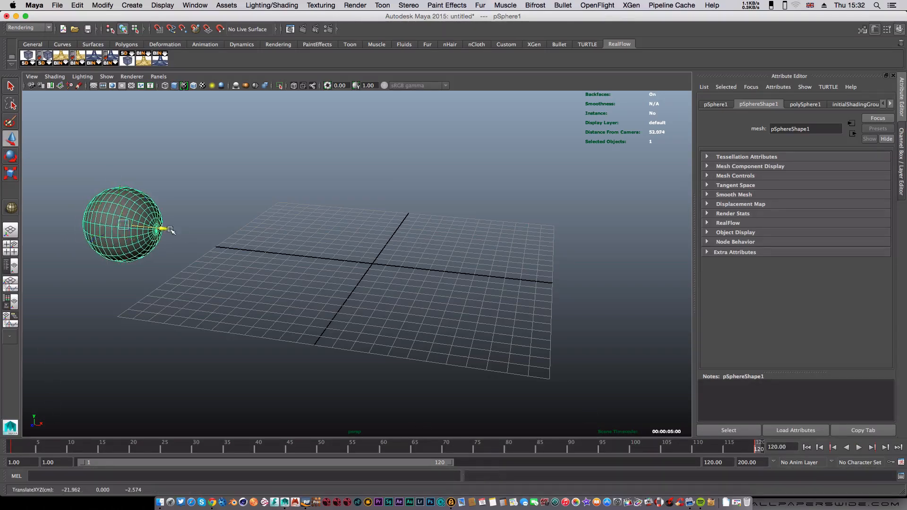
left_click_drag(162, 226, 627, 276)
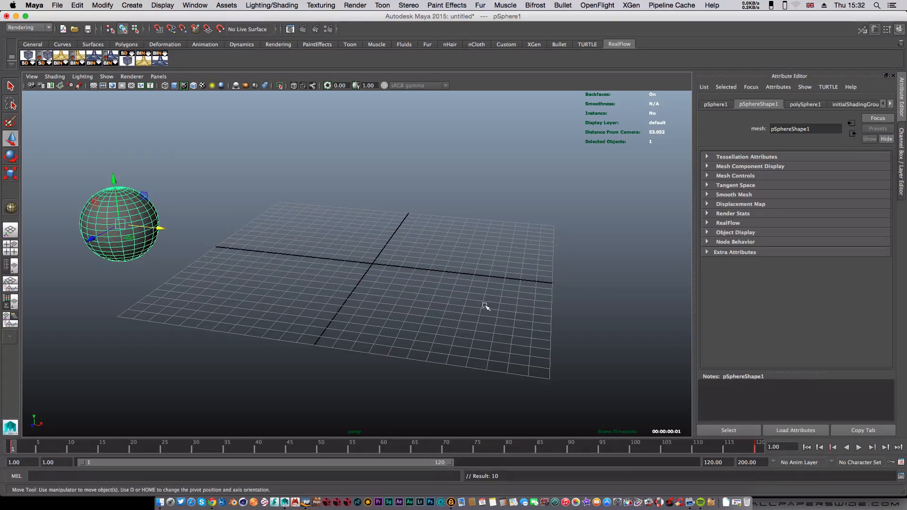
Orbit the view to inspect the keyframed sphere at its starting position
left_click_drag(486, 306, 474, 309)
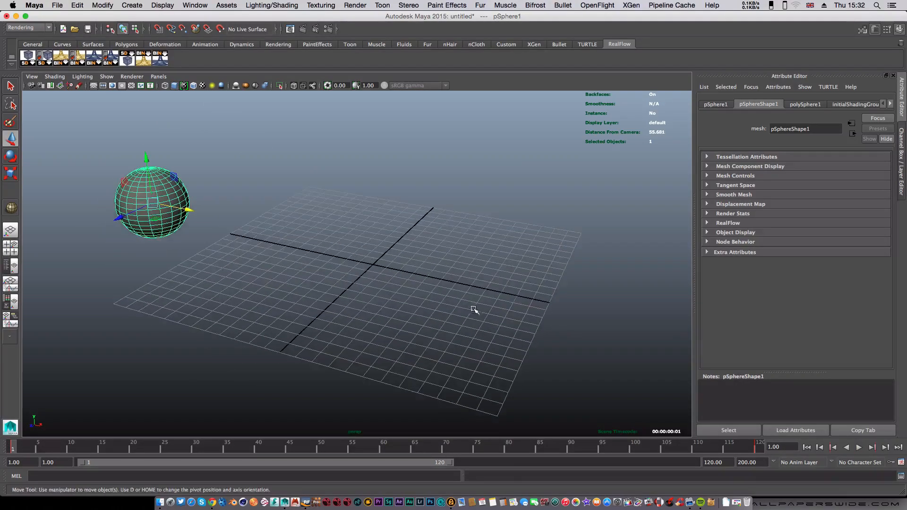
mouse_move(396, 283)
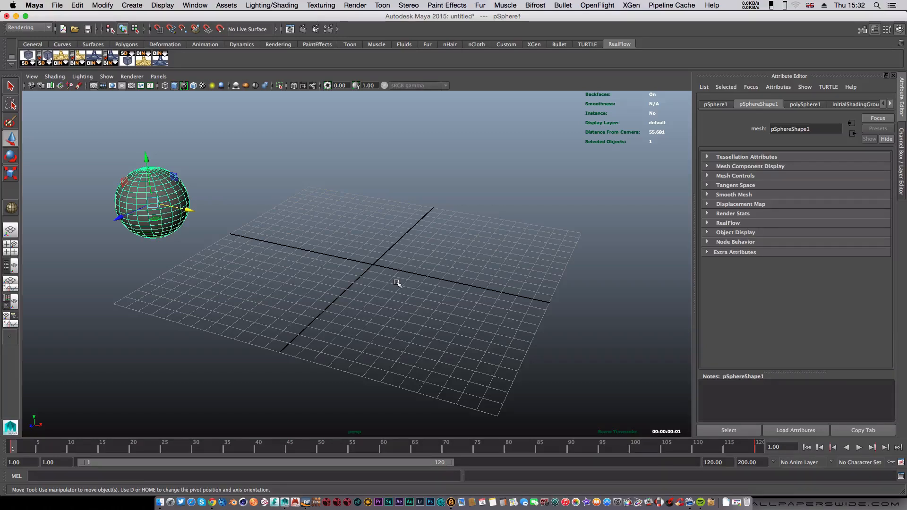
mouse_move(70, 140)
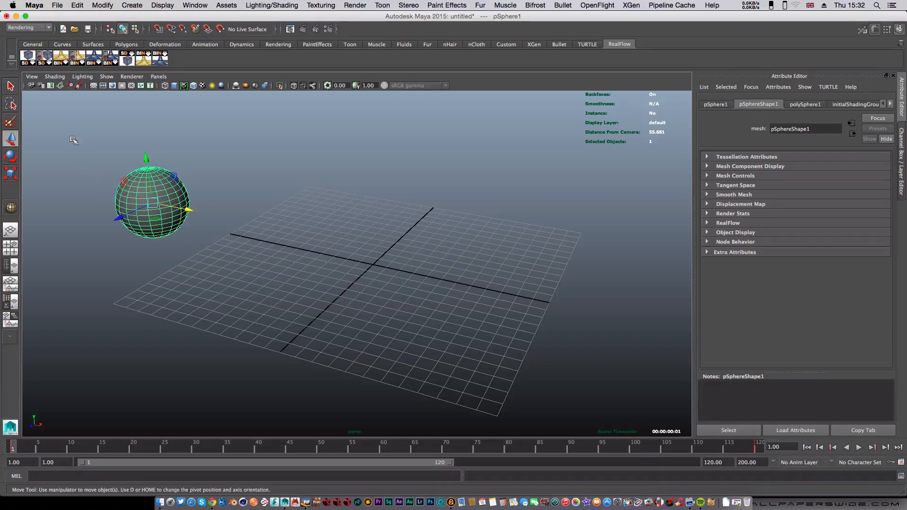
mouse_move(29, 57)
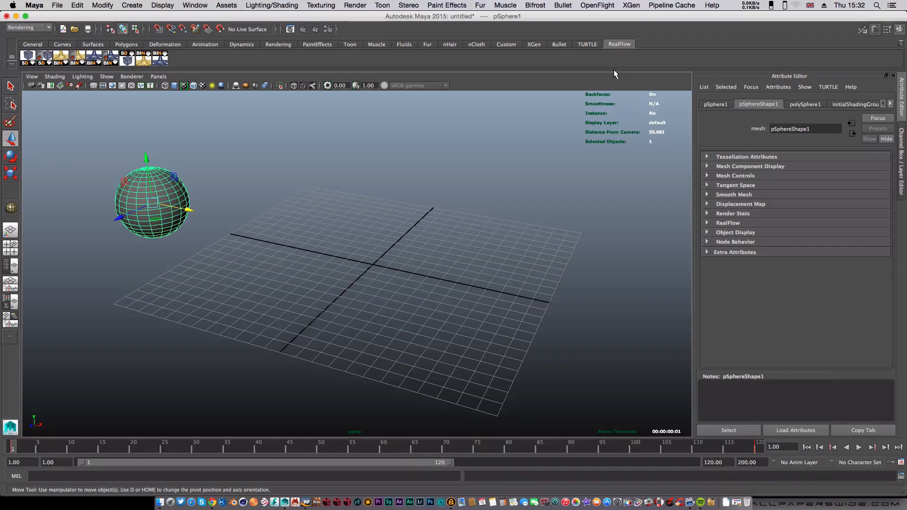
mouse_move(82, 61)
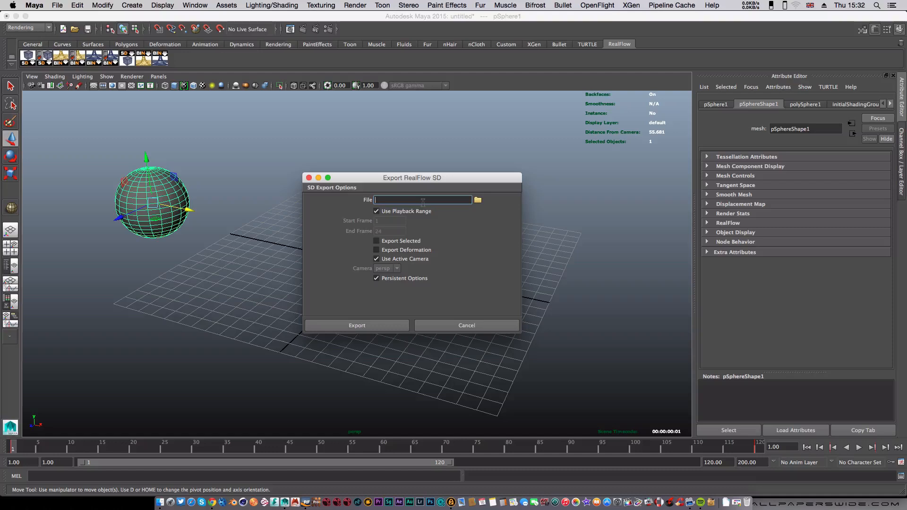
Name the SD export 'ball' with Export Selected and Export Deformation enabled, then browse for a destination
type("b")
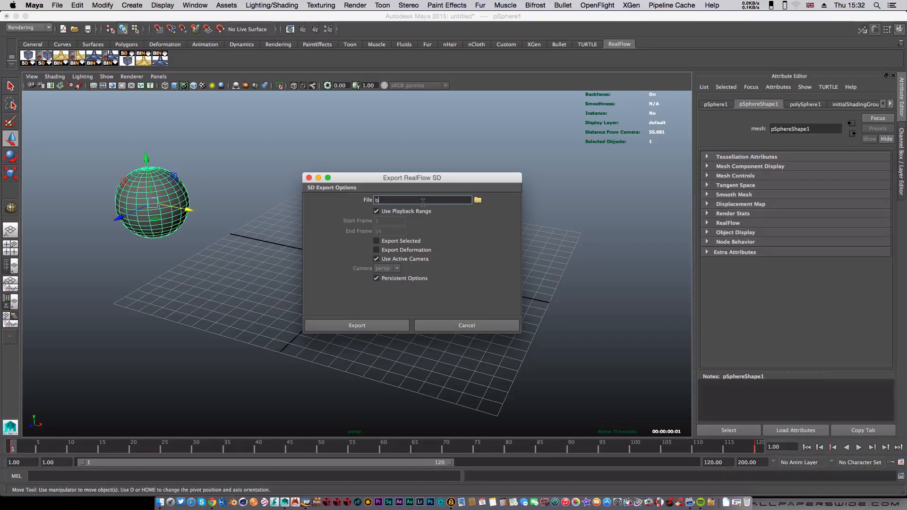
type("ak")
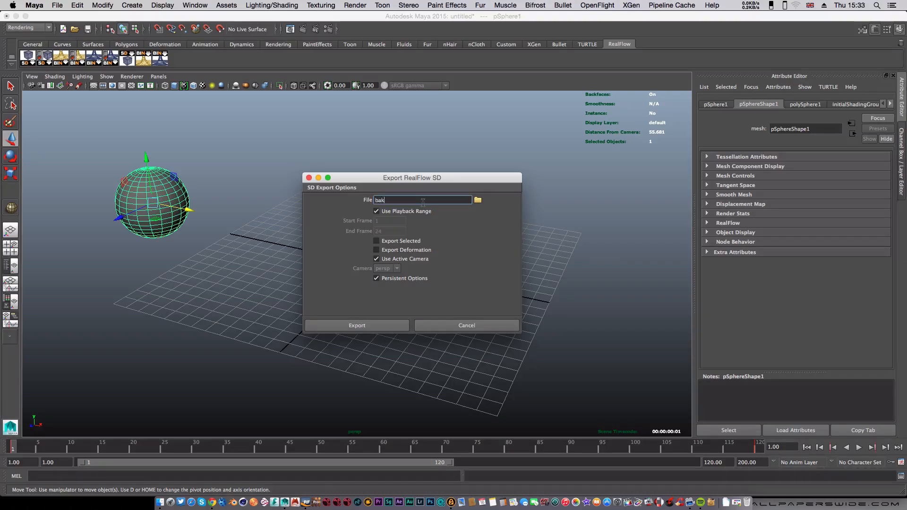
key("Backspace")
type("ll")
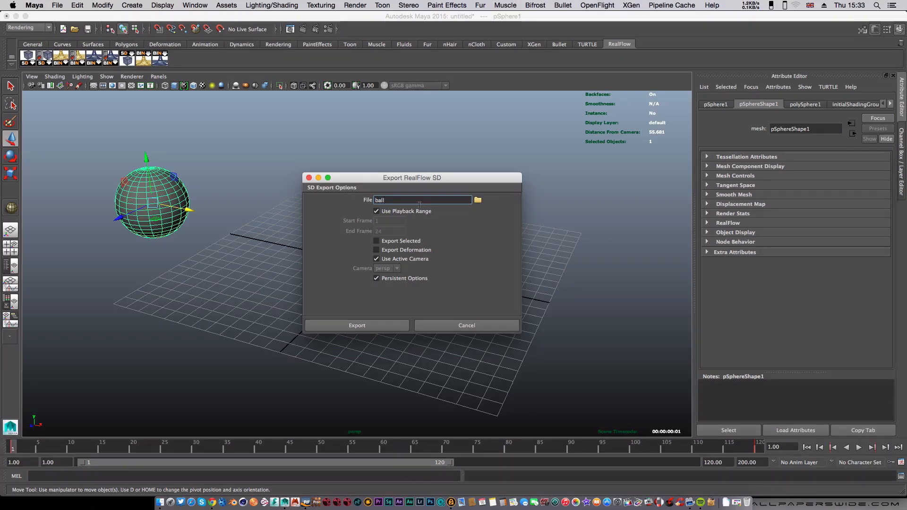
left_click(376, 241)
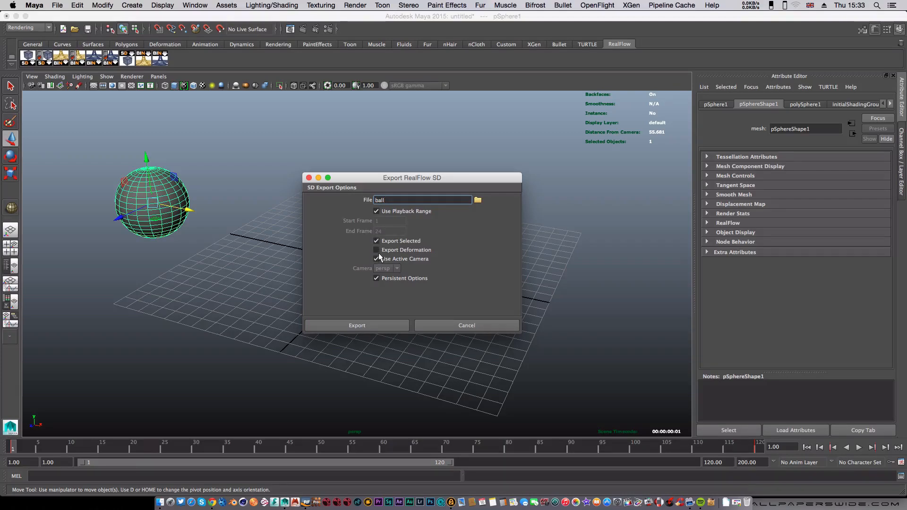
left_click(376, 250)
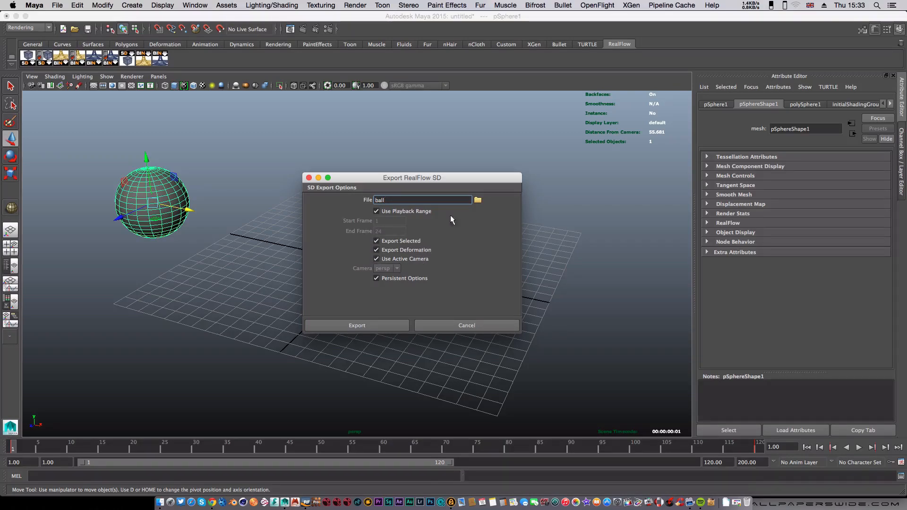
left_click(477, 200)
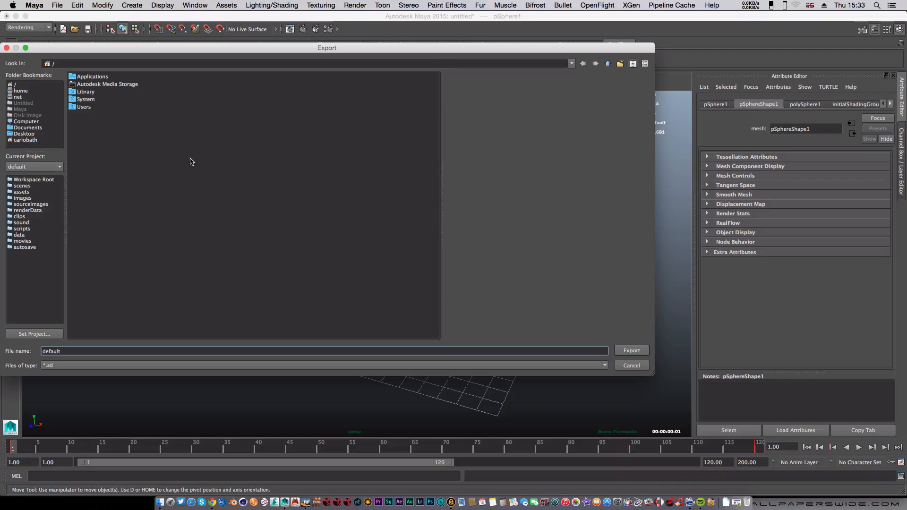
Target the export to a file named ball.sd on the Desktop
left_click(23, 134)
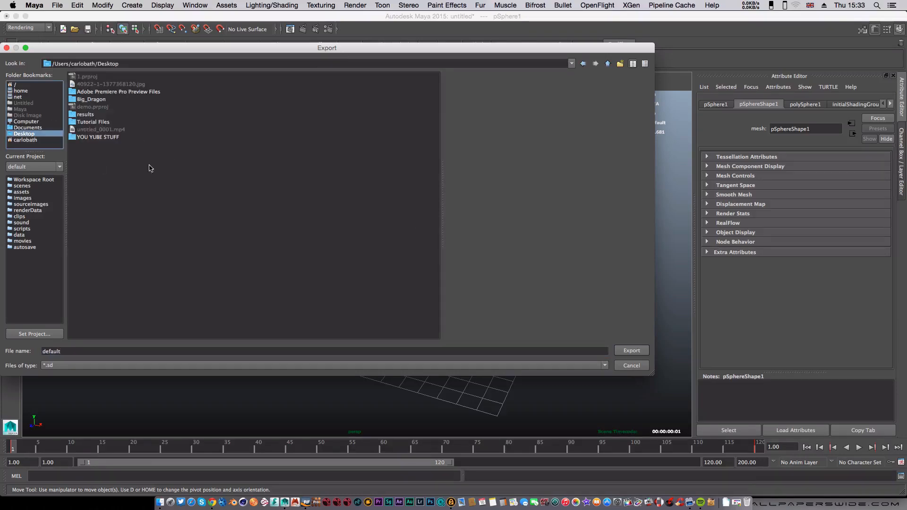
left_click(67, 351)
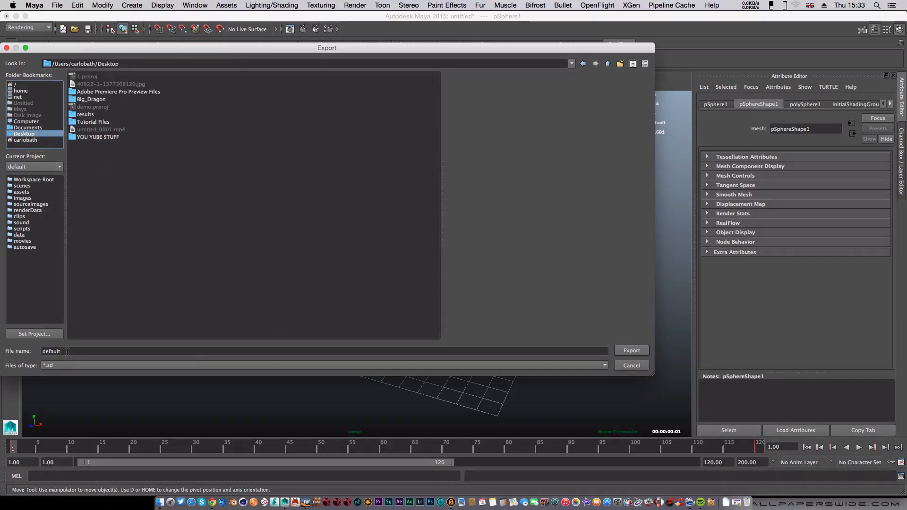
type("b")
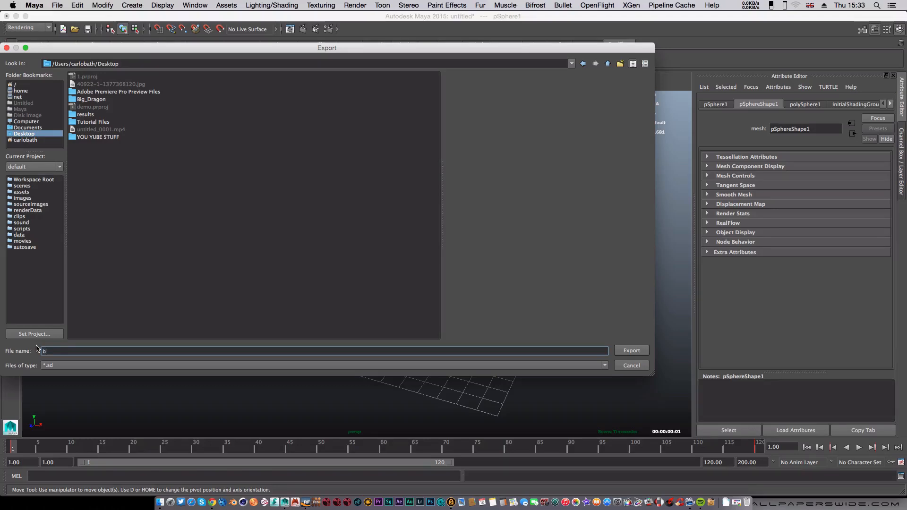
type("all")
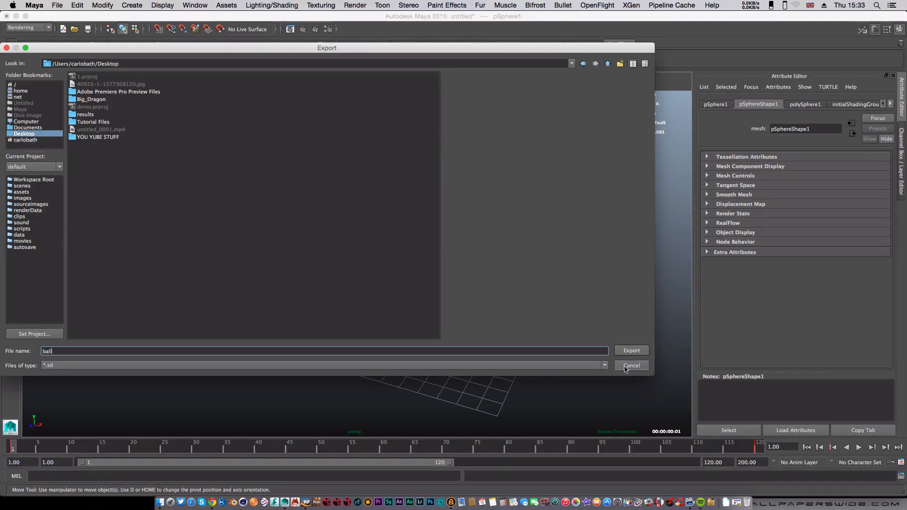
left_click(632, 351)
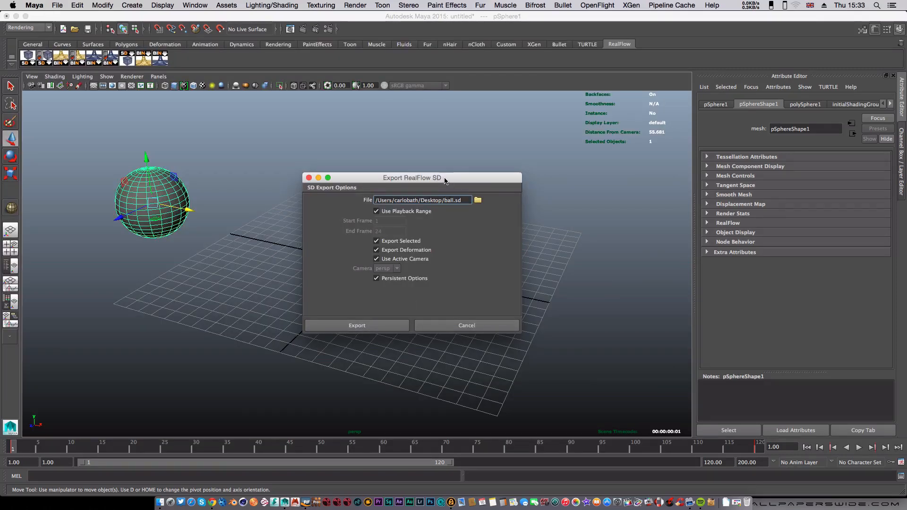
Export the selected sphere with deformation to ball.sd and switch over to RealFlow
left_click_drag(412, 178, 224, 276)
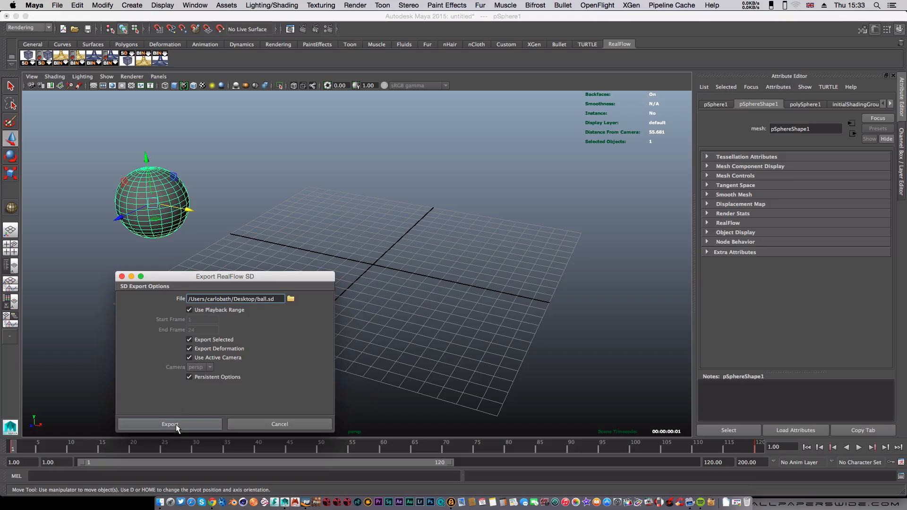
left_click(170, 424)
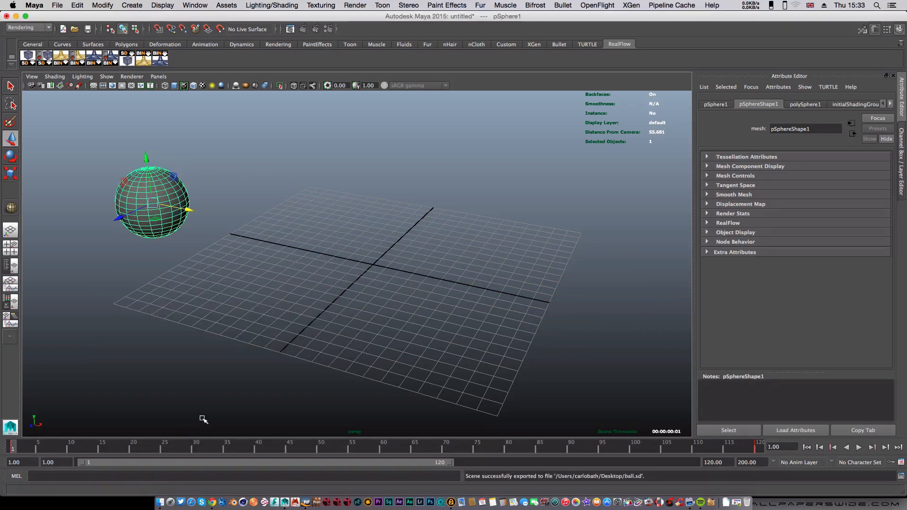
left_click(33, 5)
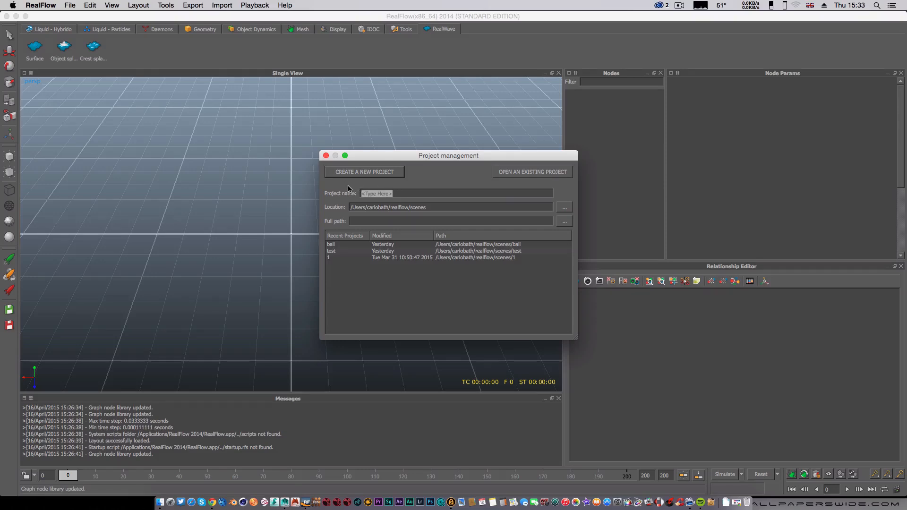
Create a new empty RealFlow project named test, saved as test.flw
type("test")
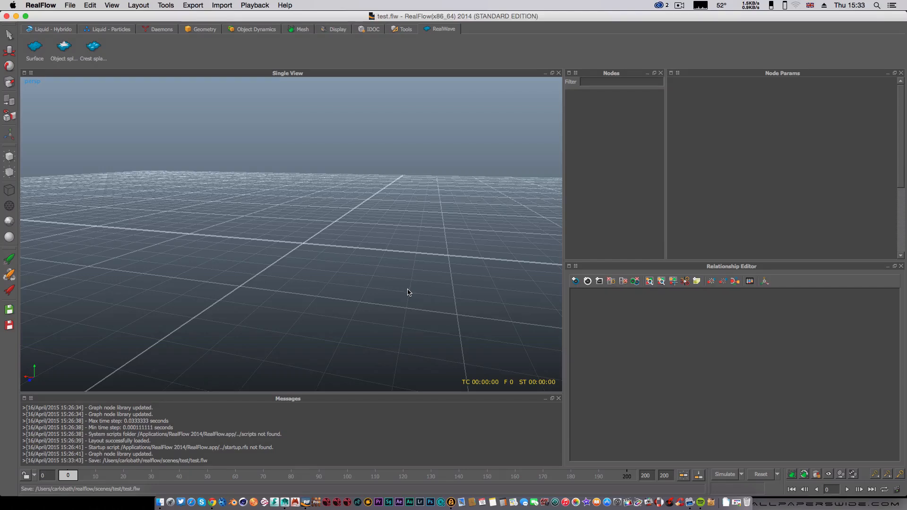
mouse_move(182, 33)
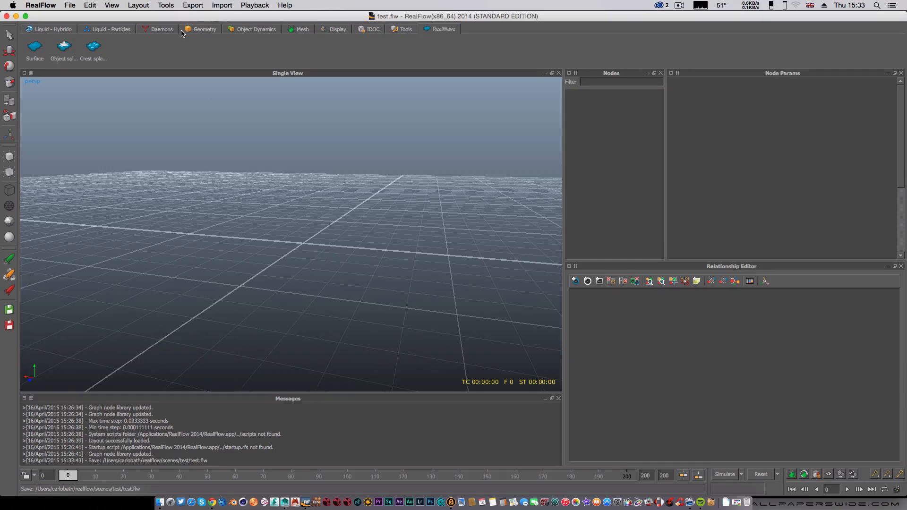
Import the animated sphere object ball.sd from the Desktop into the test scene
left_click(221, 5)
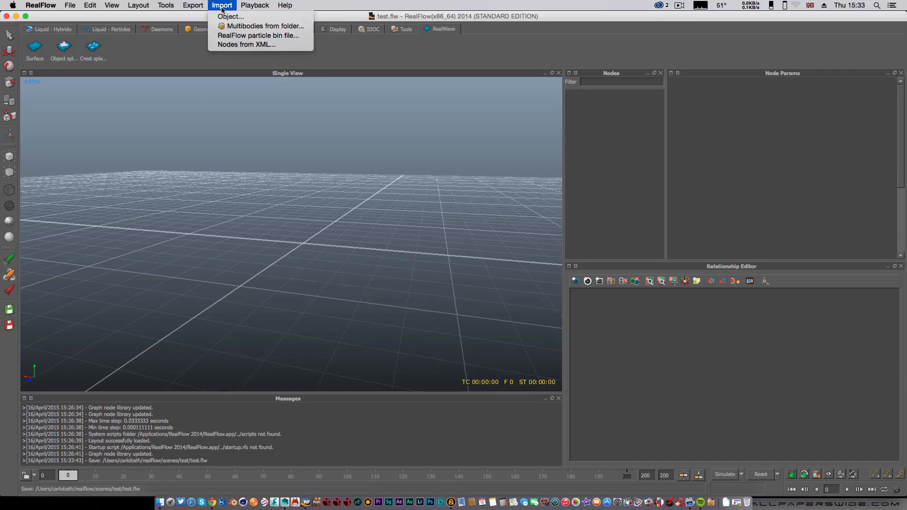
left_click(231, 16)
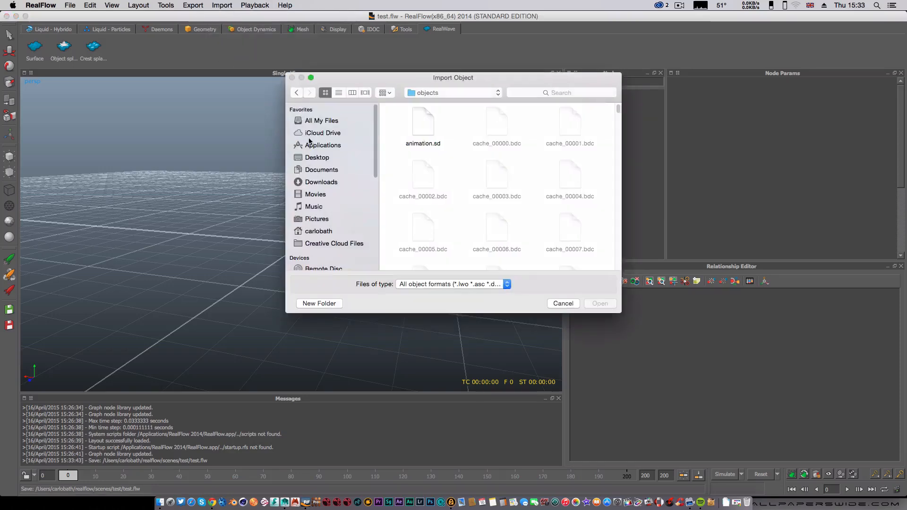
left_click(316, 158)
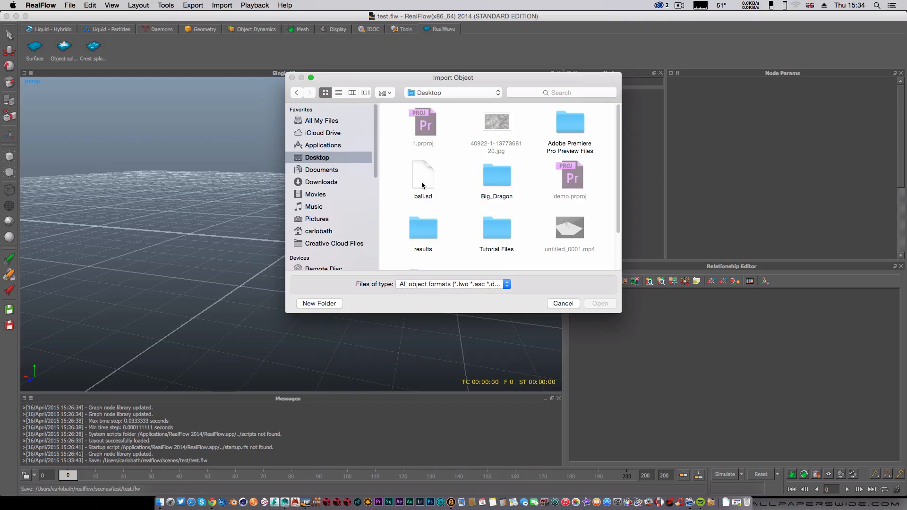
left_click(423, 174)
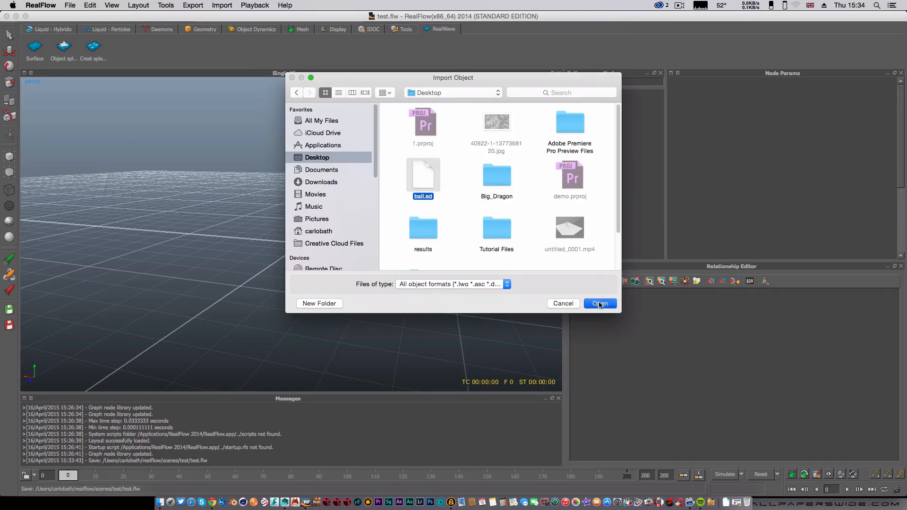
left_click(599, 303)
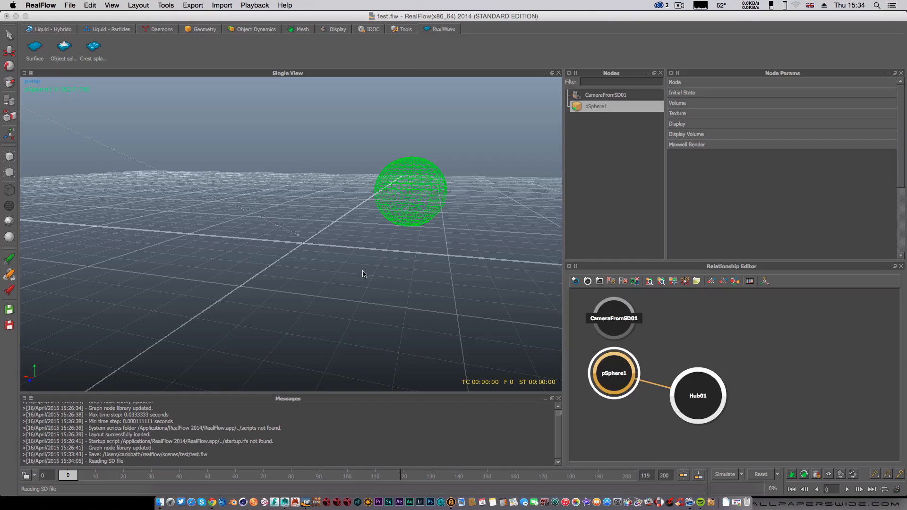
Orbit the scene and play back the imported sphere's animation
left_click_drag(362, 274, 434, 279)
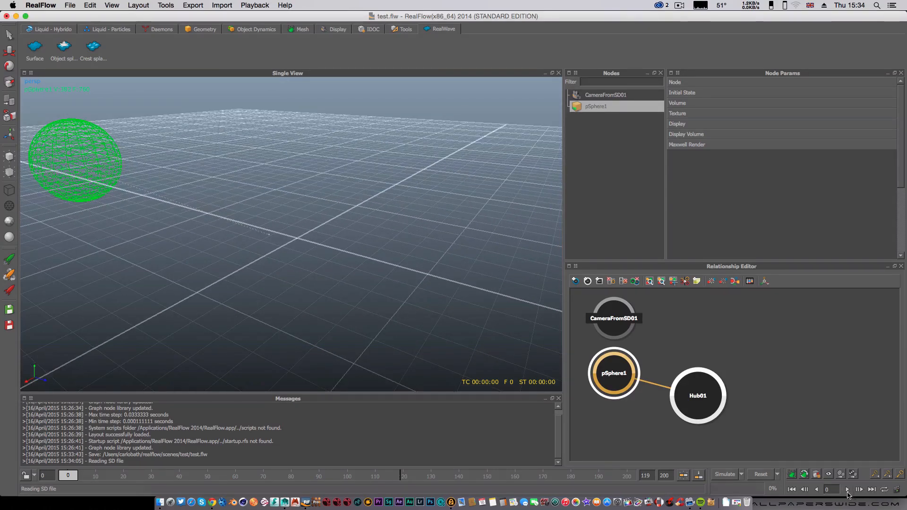
left_click(848, 490)
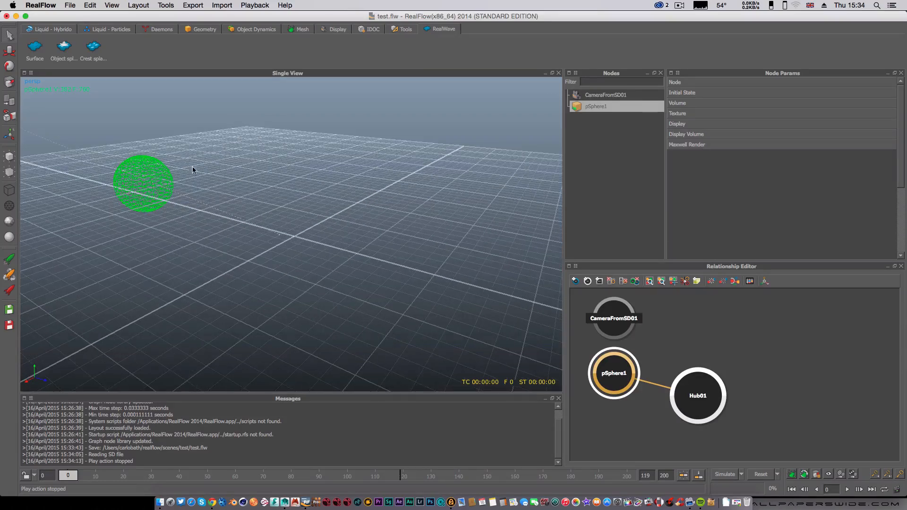
mouse_move(34, 48)
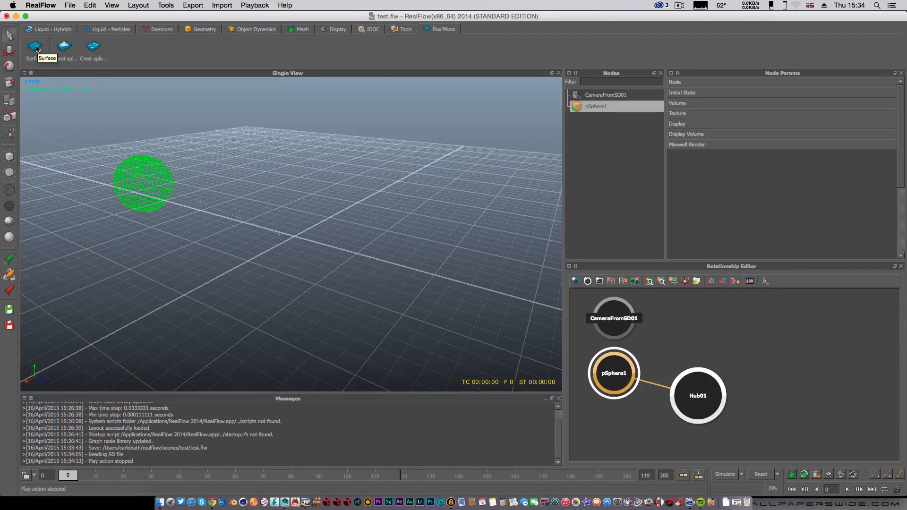
Add a RealWave01 surface and scale it into a large sheet beneath the sphere
left_click(34, 49)
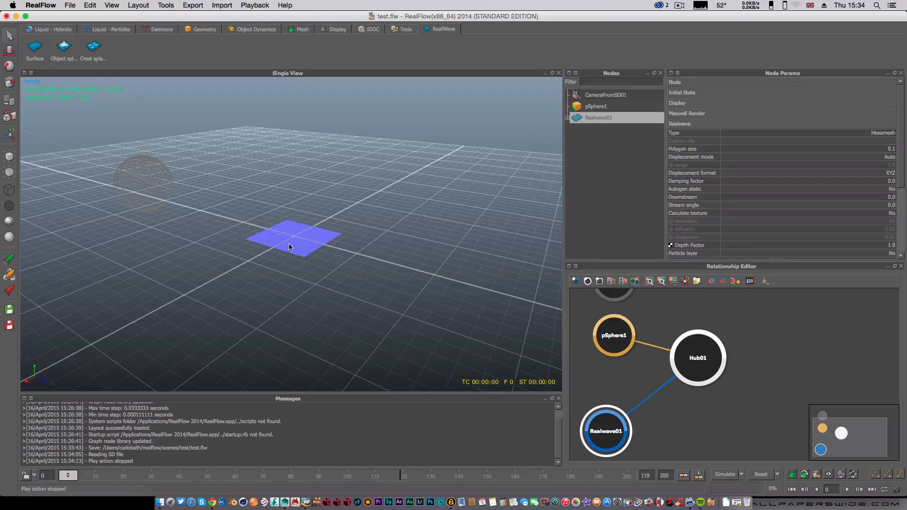
mouse_move(271, 247)
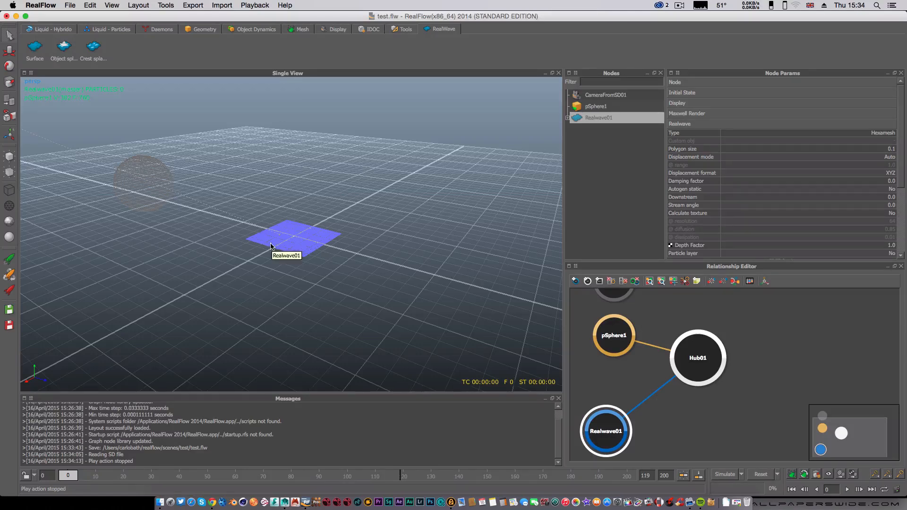
mouse_move(293, 248)
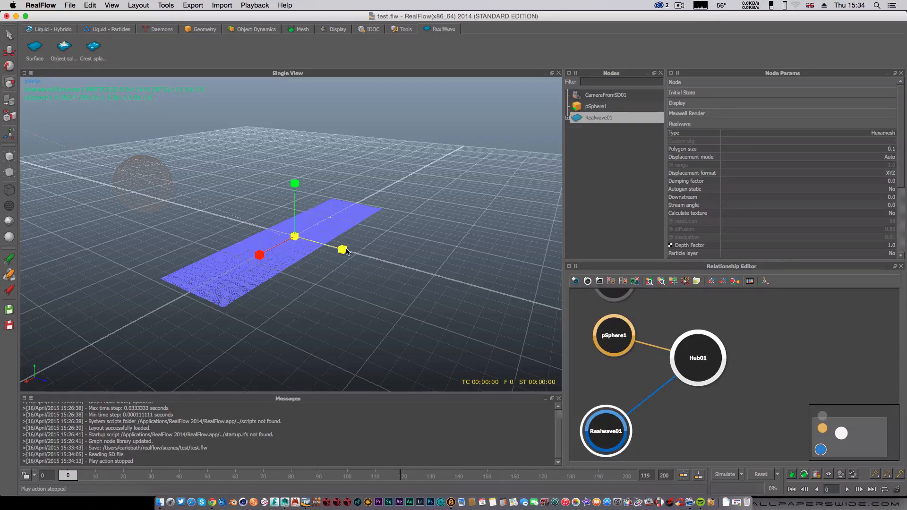
left_click_drag(341, 249, 341, 249)
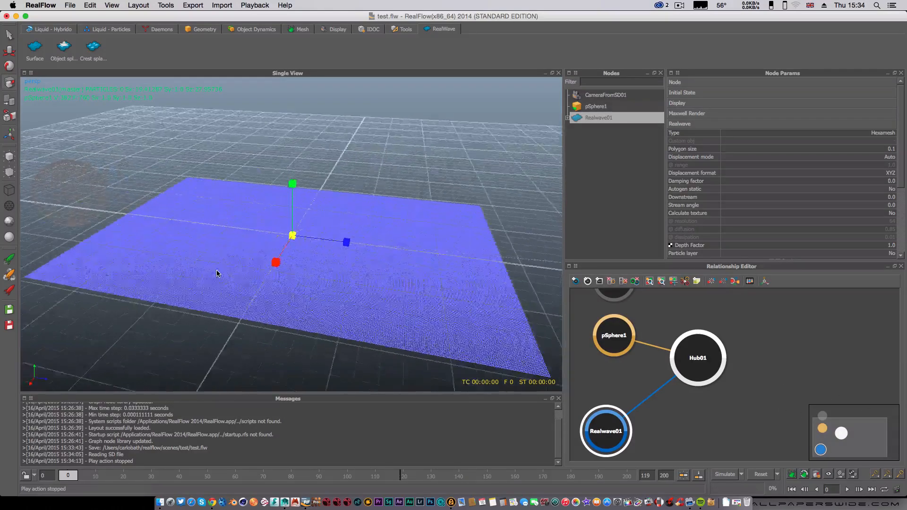
left_click_drag(217, 273, 276, 219)
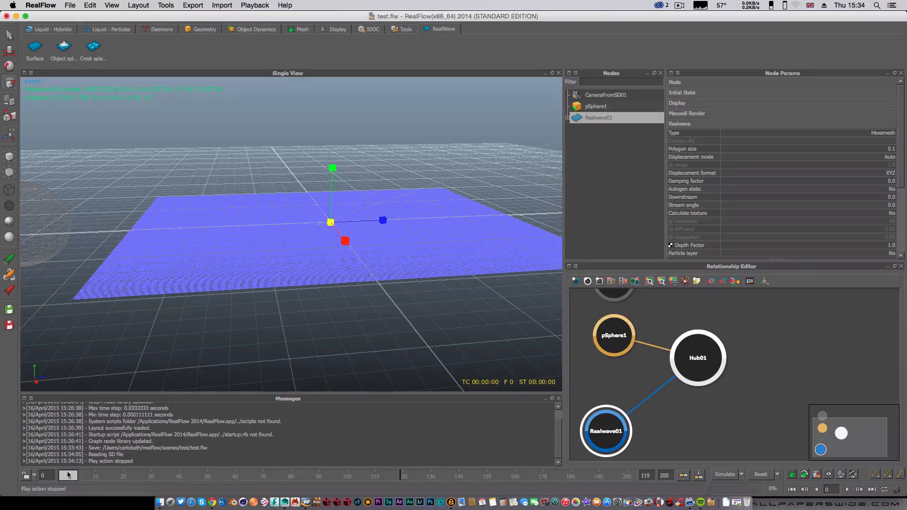
left_click_drag(67, 476, 224, 476)
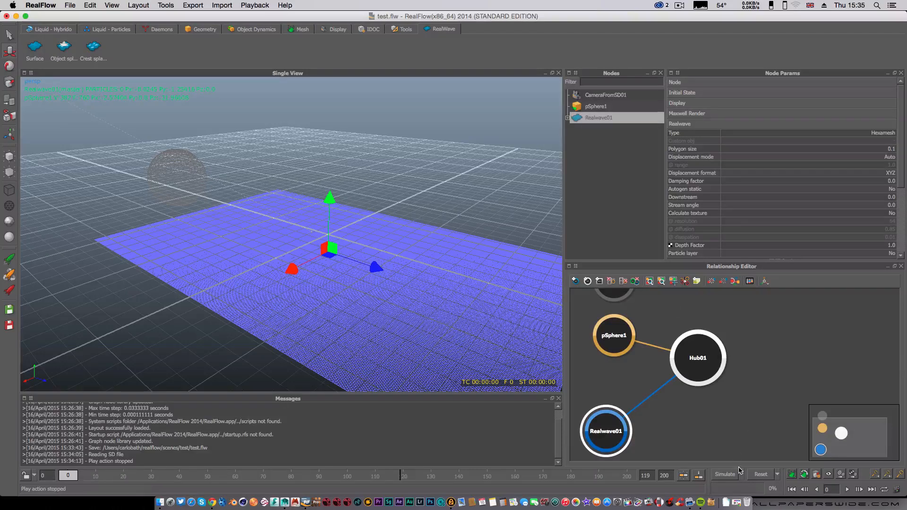
Run the RealWave01 simulation against the moving sphere through frame 200
left_click(724, 474)
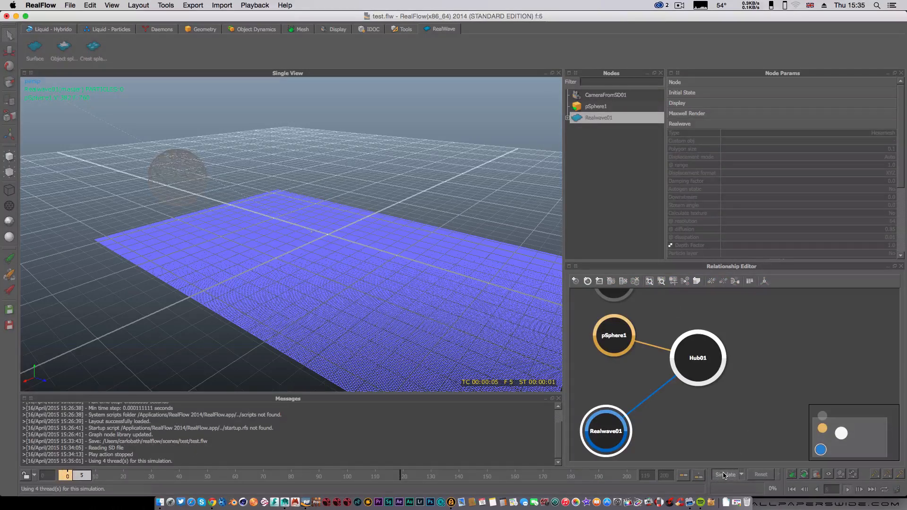
left_click(724, 474)
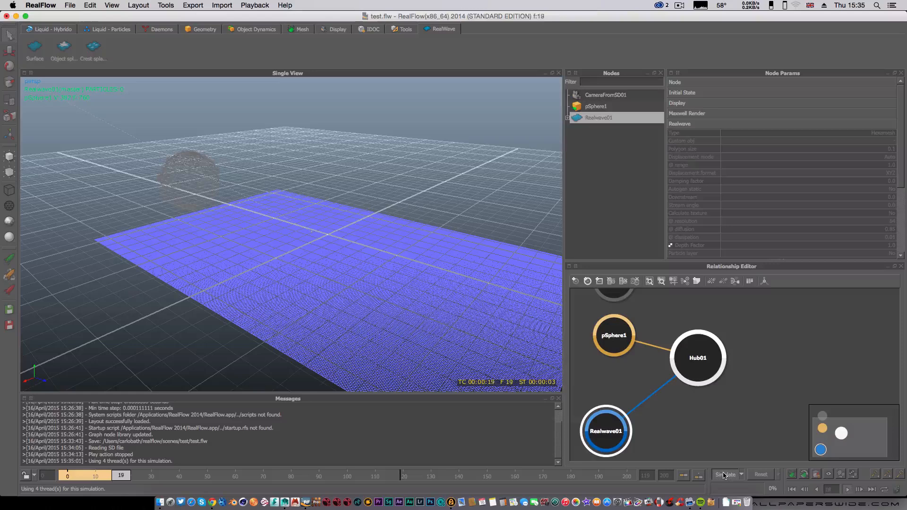
left_click(724, 474)
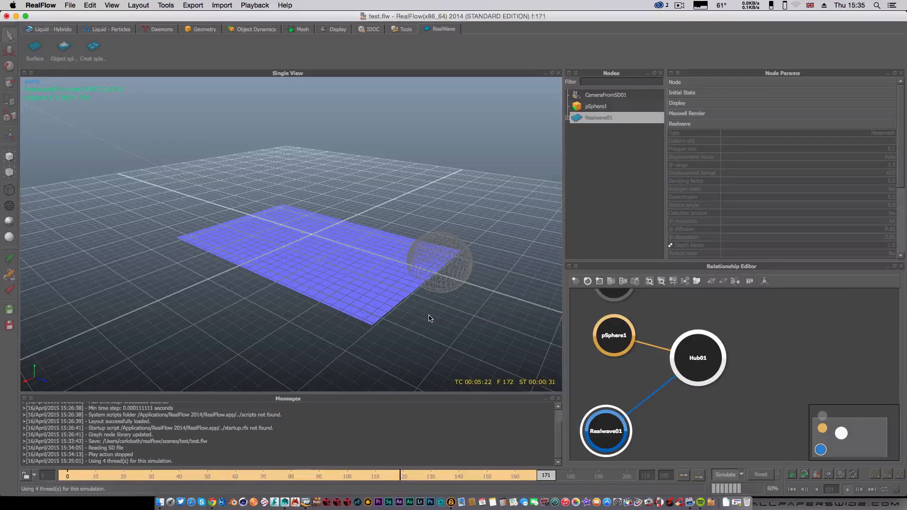
left_click(847, 489)
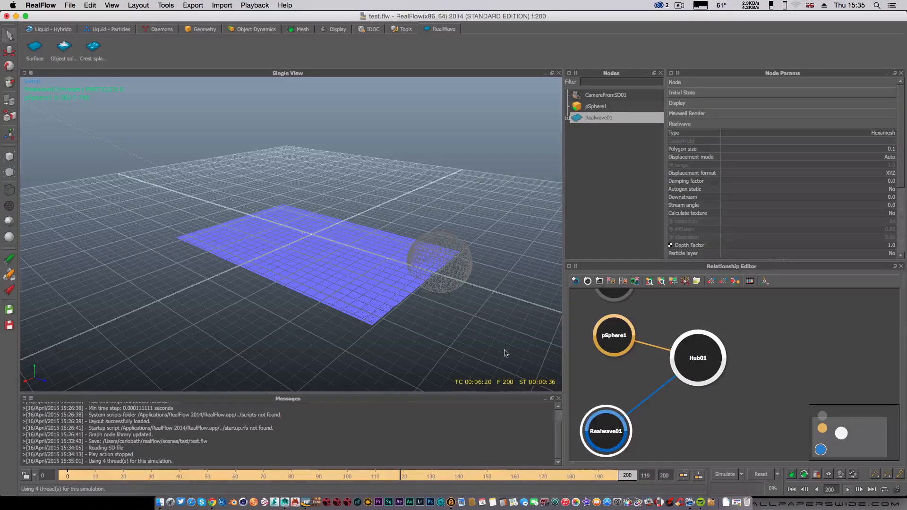
Scrub the timeline back from the simulated frames to frame 0
left_click_drag(626, 476, 582, 475)
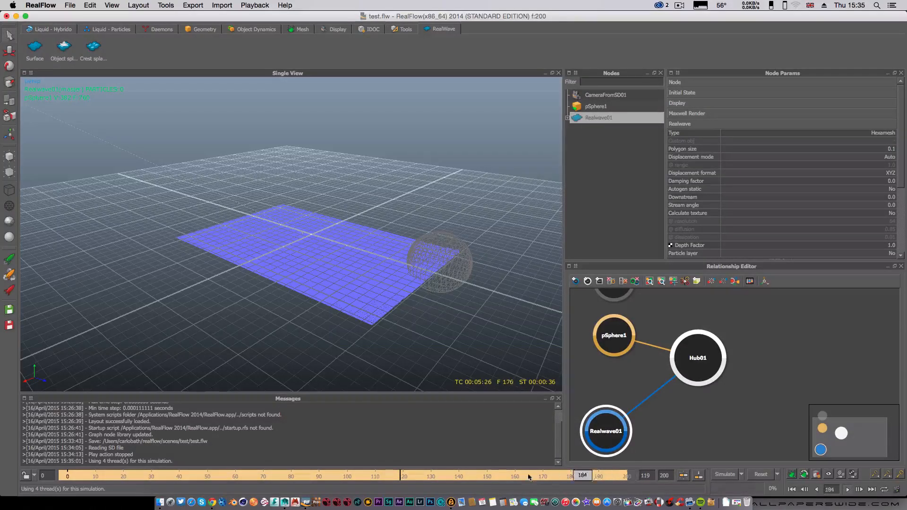
left_click_drag(578, 474, 222, 475)
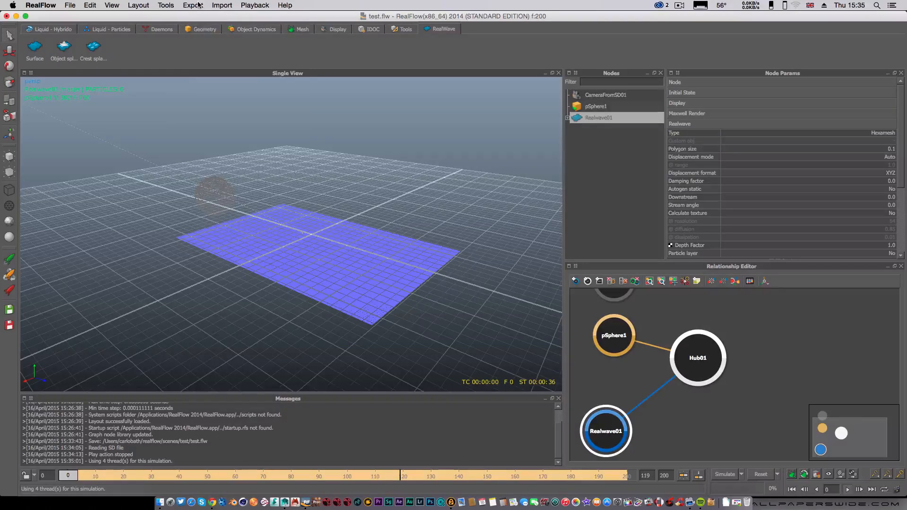
In Export Central, tick the Realwave01 surface mesh for export
left_click(195, 5)
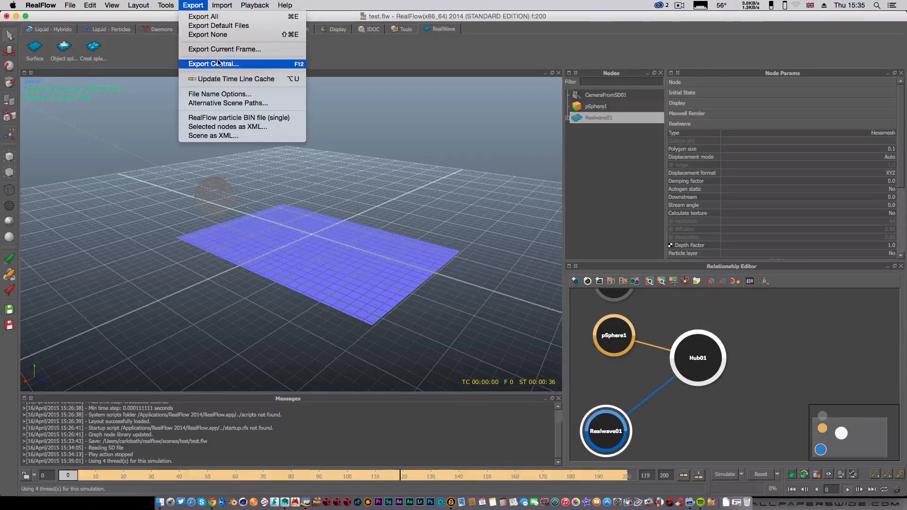
left_click(213, 64)
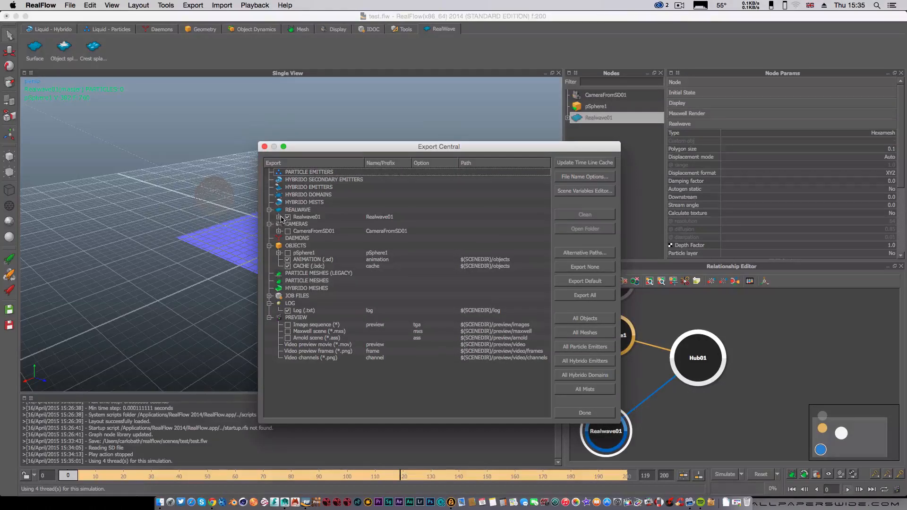
left_click(279, 217)
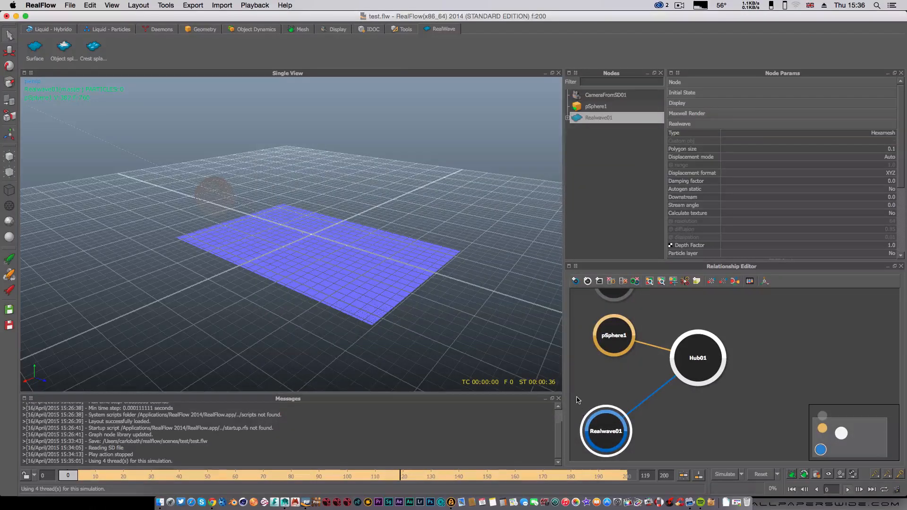
mouse_move(770, 447)
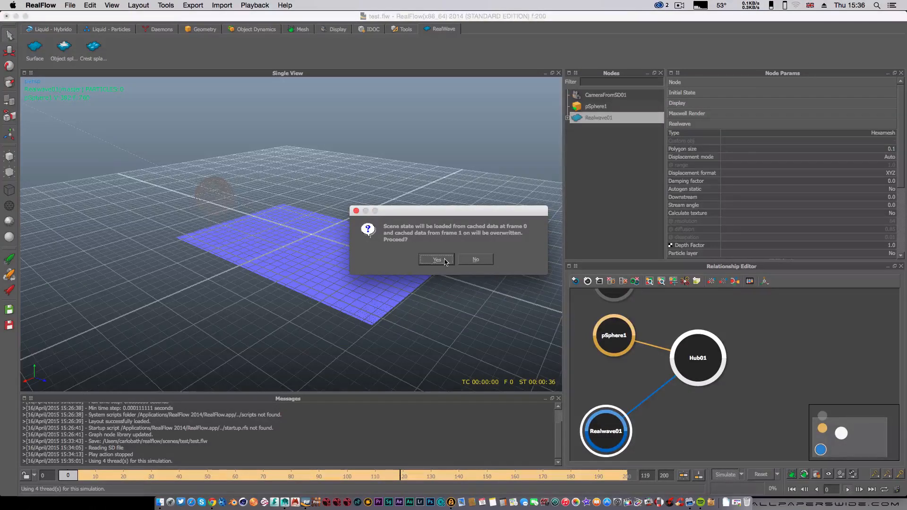
Confirm re-simulating from cached frame 0 and let it run, writing Realwave01 .bin meshes
left_click(437, 259)
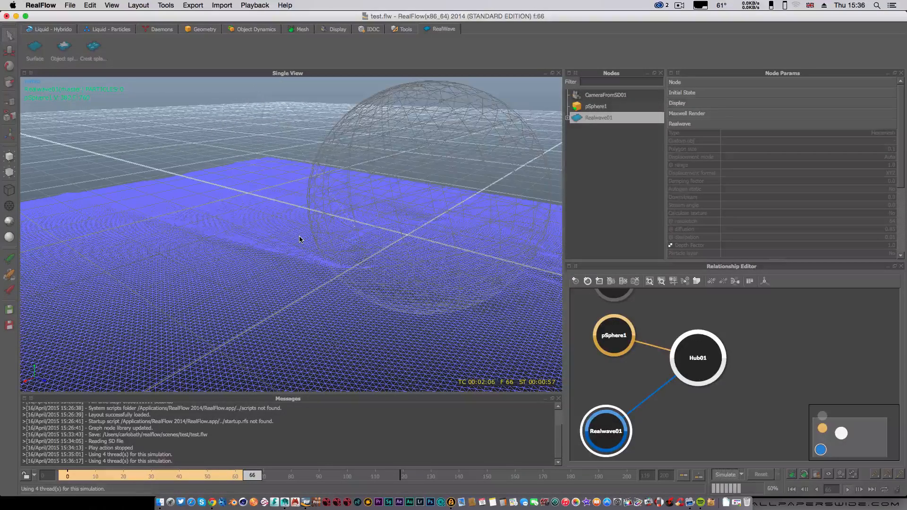
left_click(854, 489)
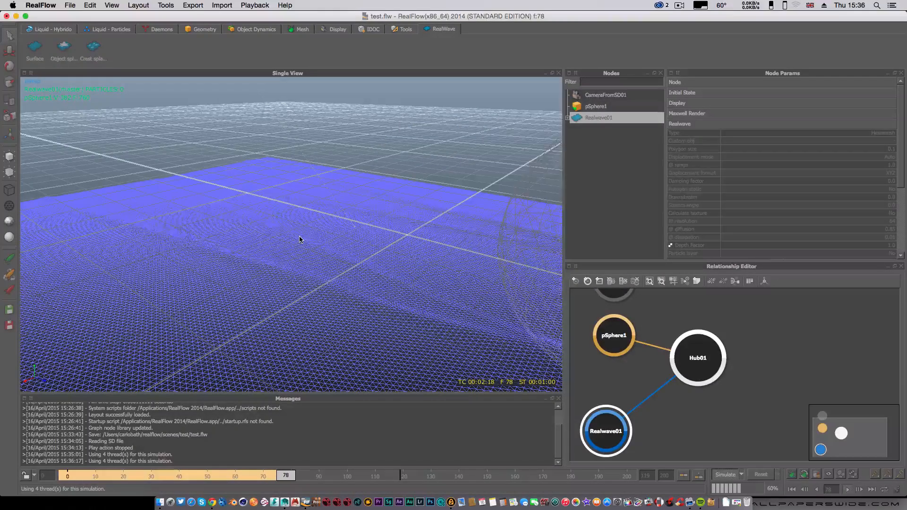
left_click(848, 488)
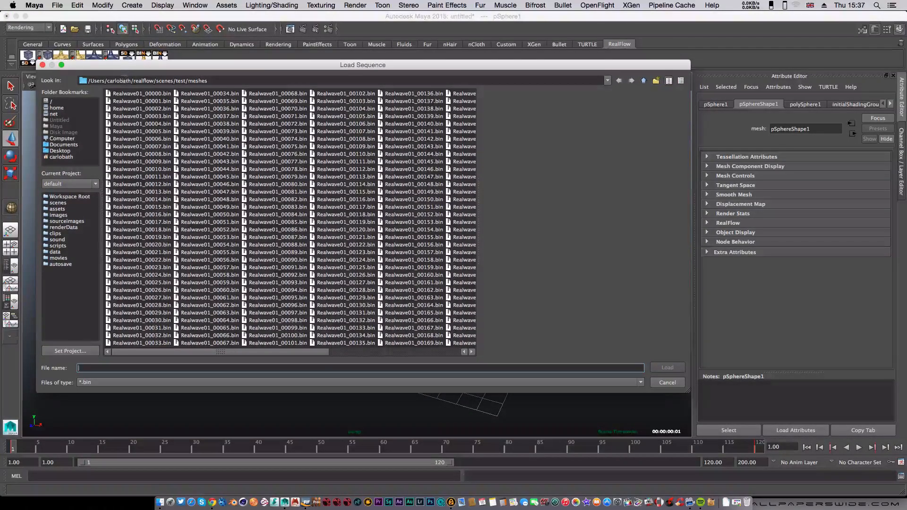
mouse_move(156, 97)
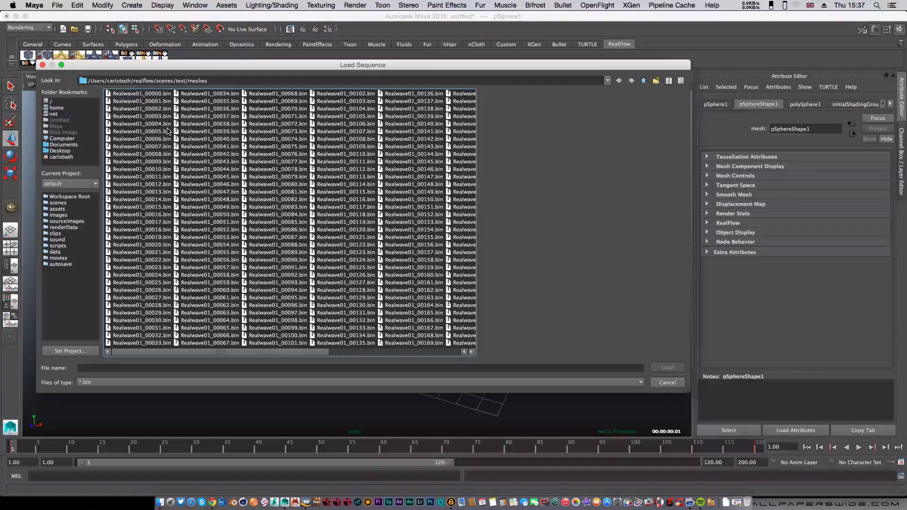
Load the sequence starting at Realwave01_00000.bin and create realflowMesh1 from it
left_click(142, 93)
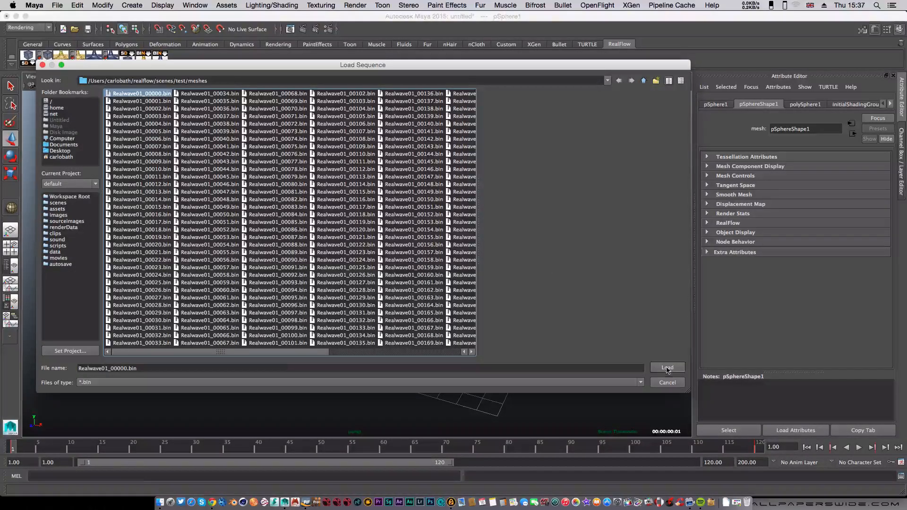
left_click(667, 367)
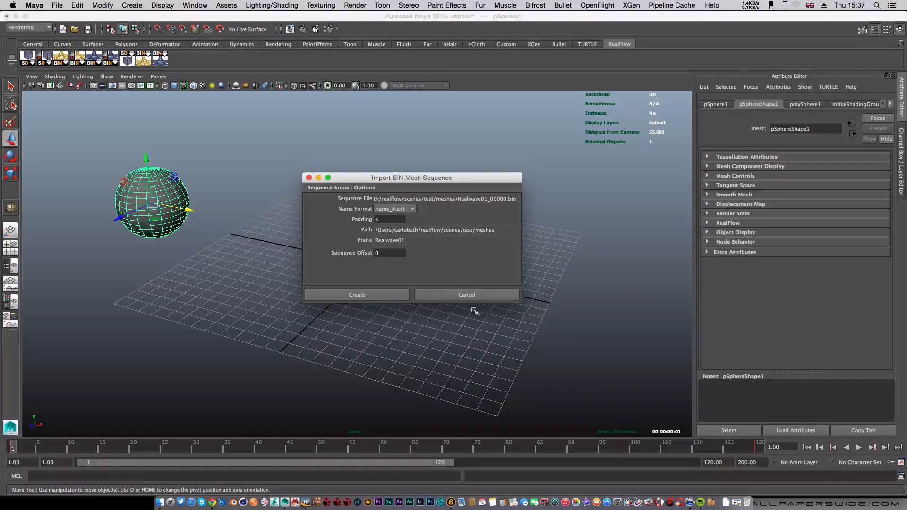
left_click(356, 294)
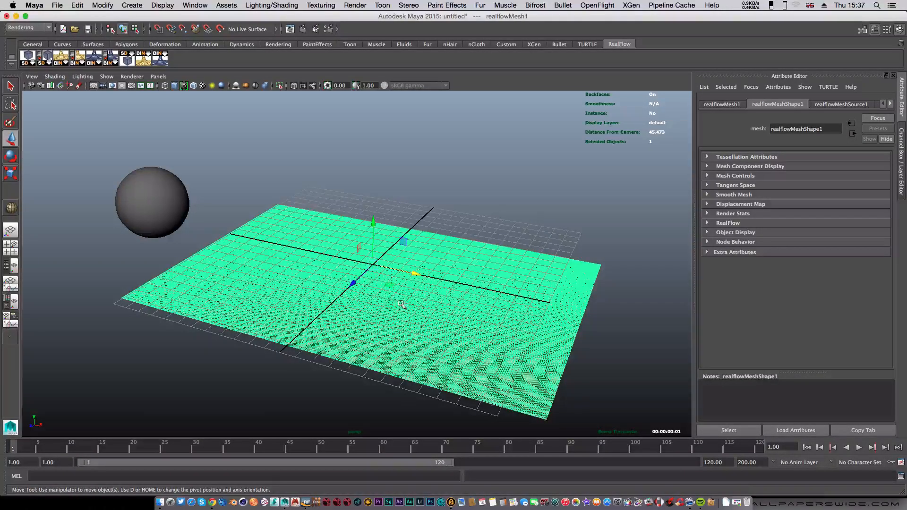
Reframe the view and scrub the time slider until the sphere touches realflowMesh1
left_click_drag(403, 304, 405, 298)
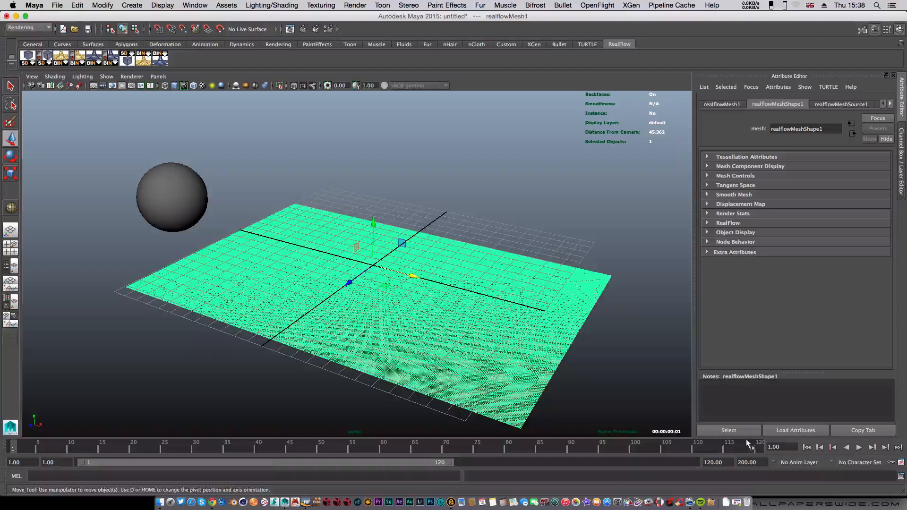
left_click(858, 448)
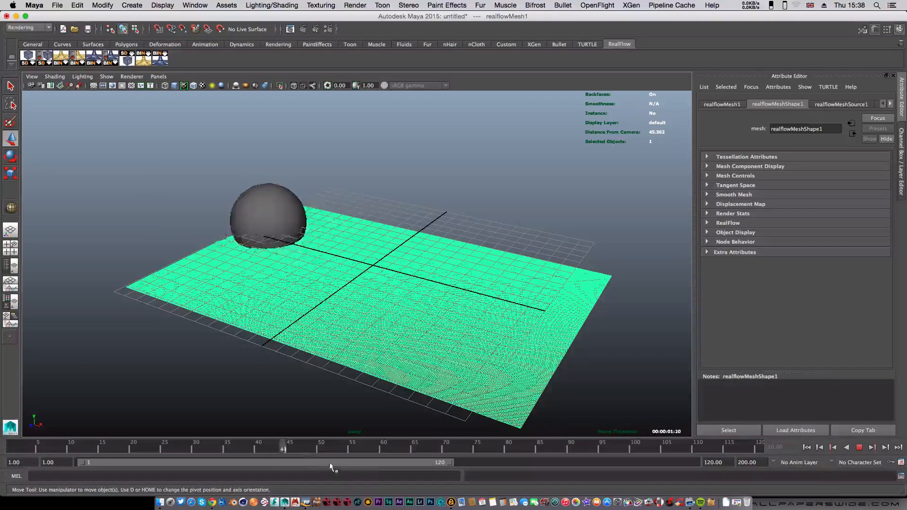
left_click_drag(283, 447, 402, 448)
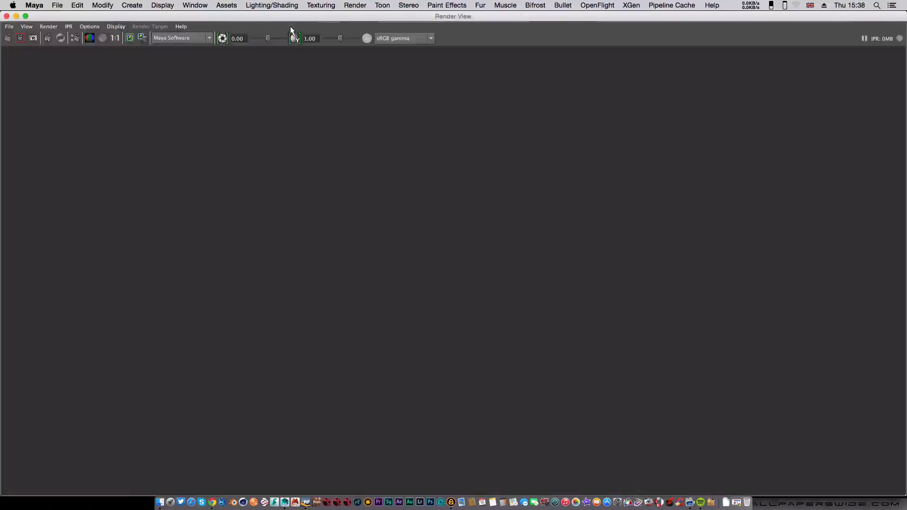
Render the current frame in Render View, showing the sphere rippling the RealFlow surface
left_click(10, 37)
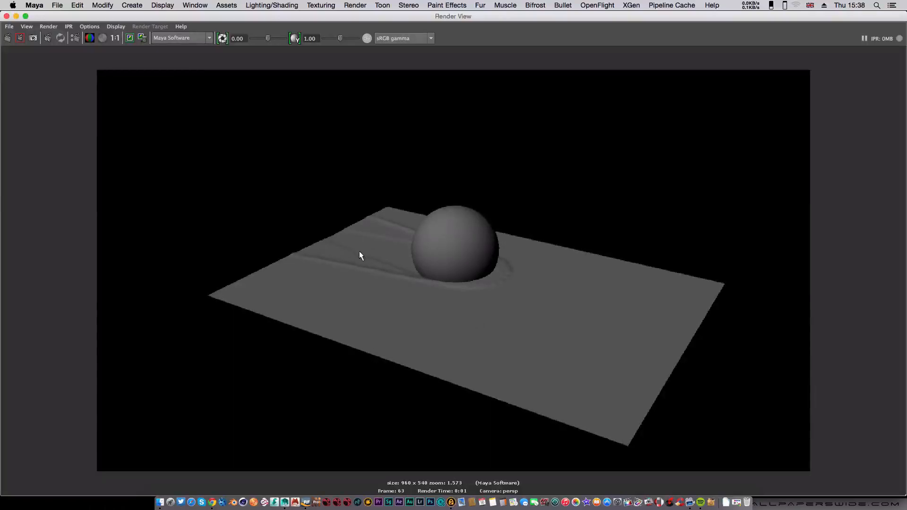
mouse_move(482, 266)
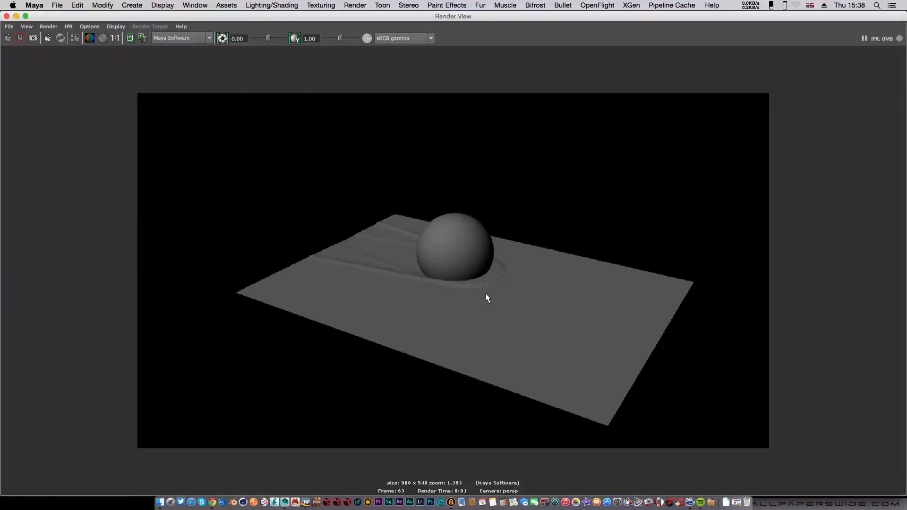
mouse_move(482, 298)
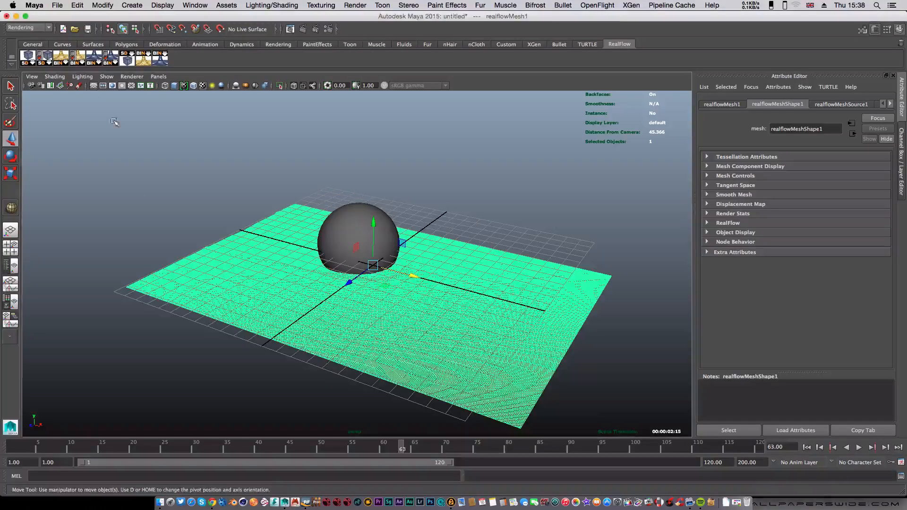
Play the animation forward so the sphere sweeps across the imported RealFlow surface
left_click(859, 447)
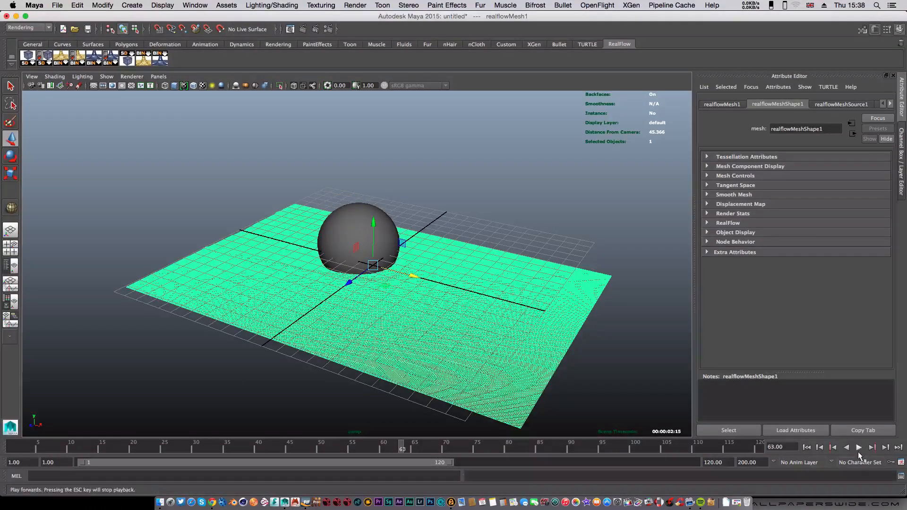
left_click(858, 447)
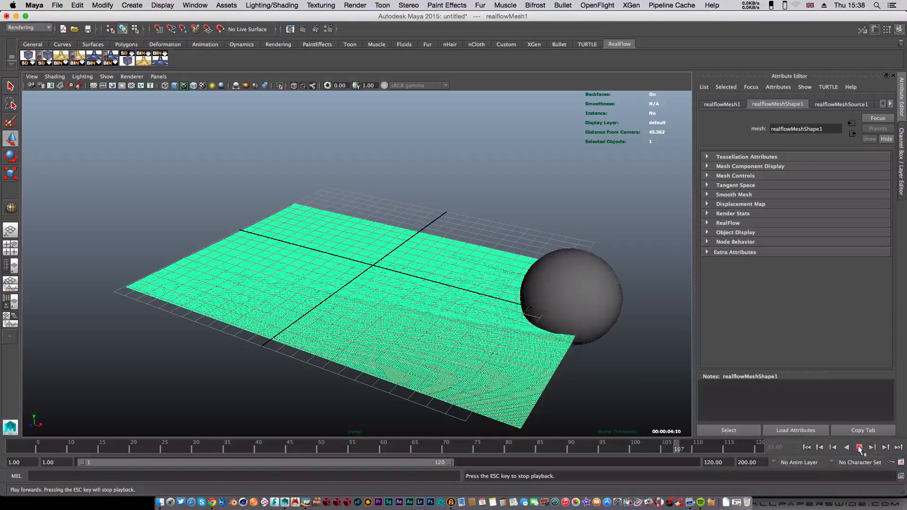
left_click(859, 447)
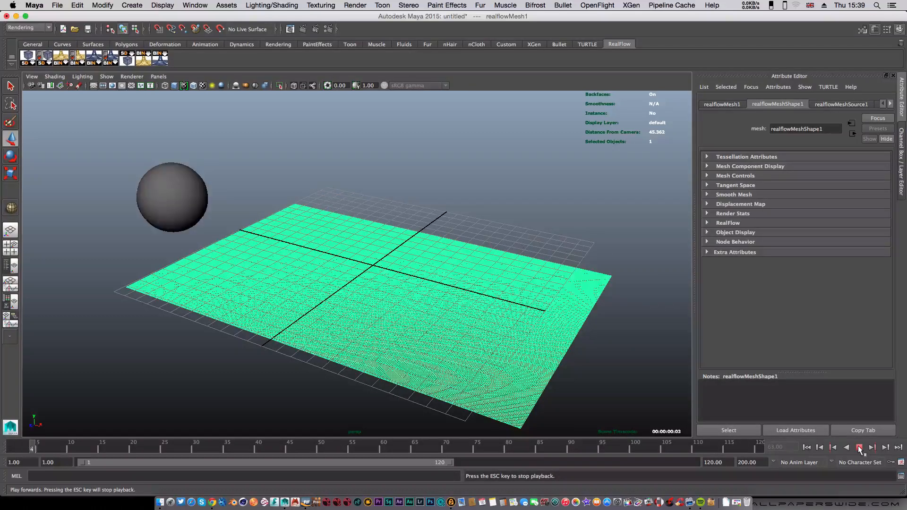
left_click(858, 447)
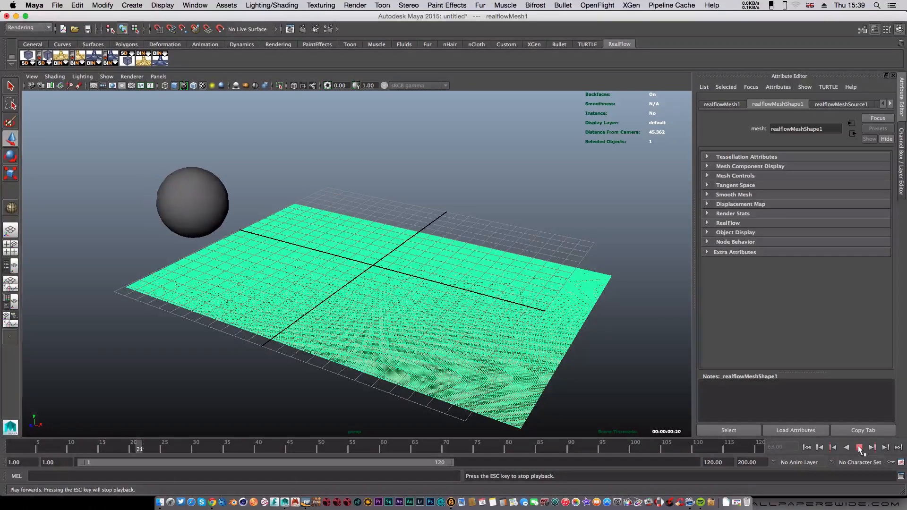